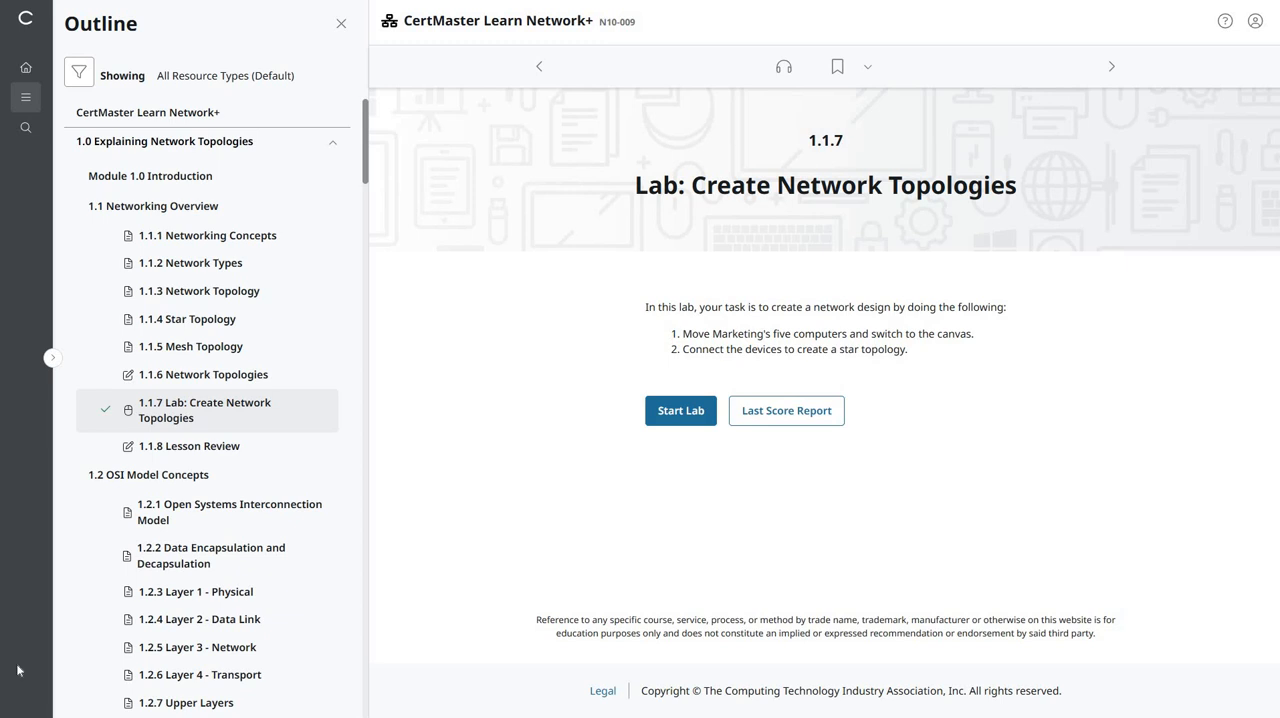
mouse_move(467, 93)
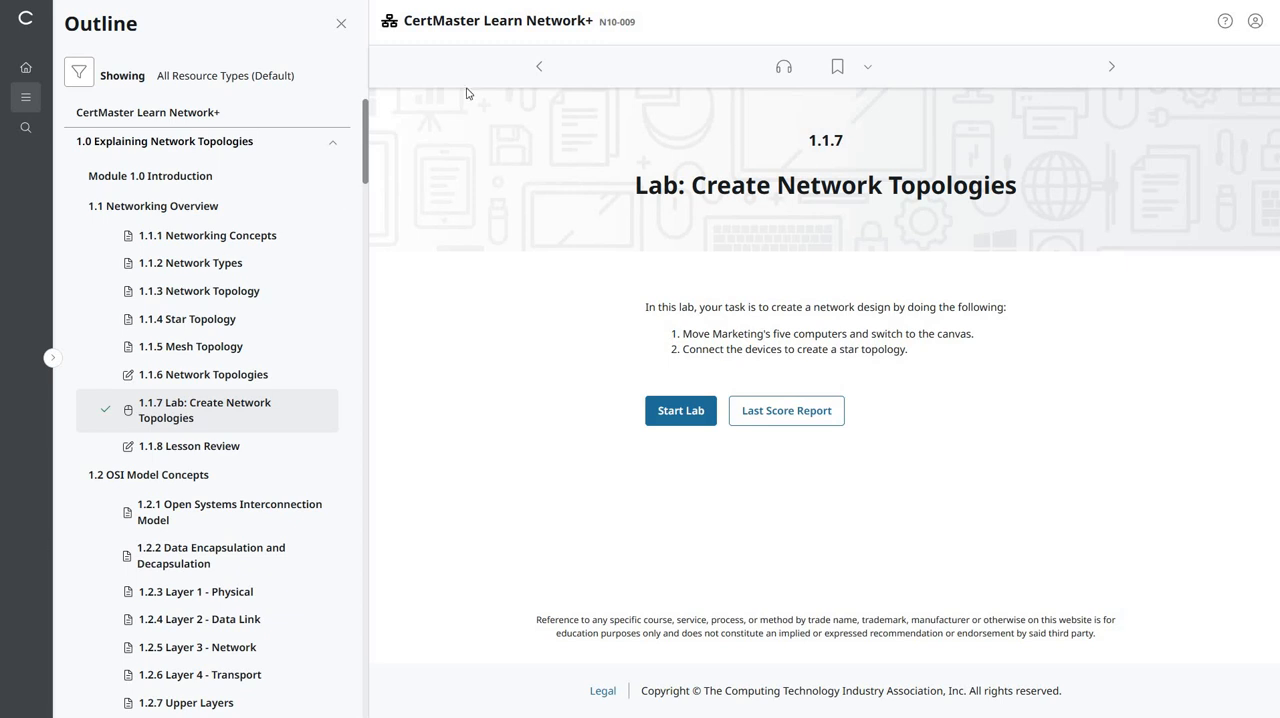
mouse_move(688, 303)
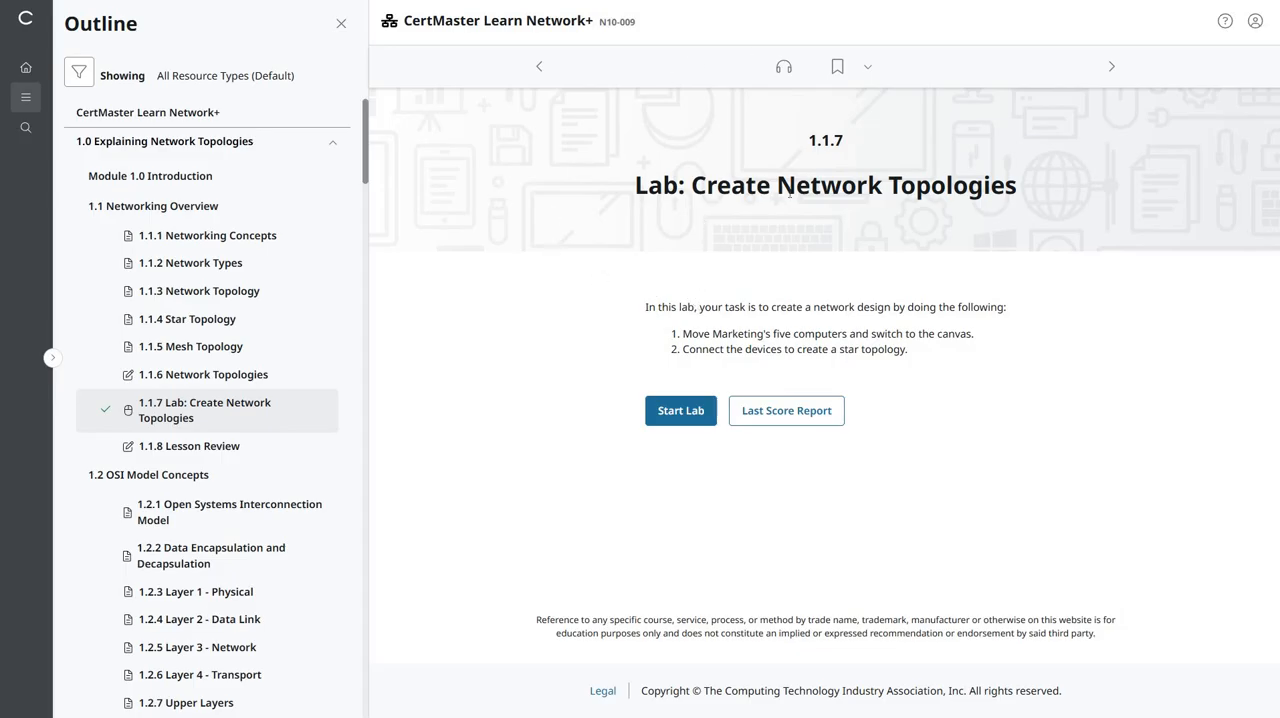
mouse_move(711, 312)
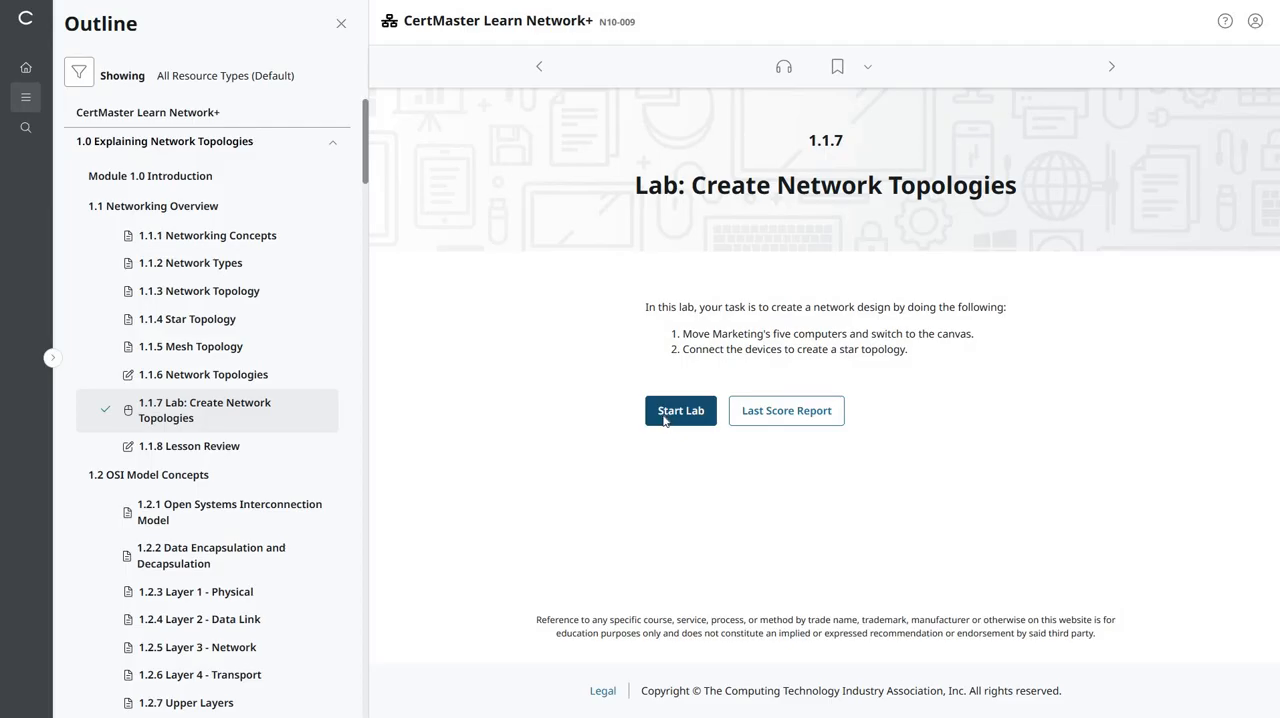
Step: Launch Network Modeler for the Create Network Topologies lab and show the End Devices category
left_click(680, 410)
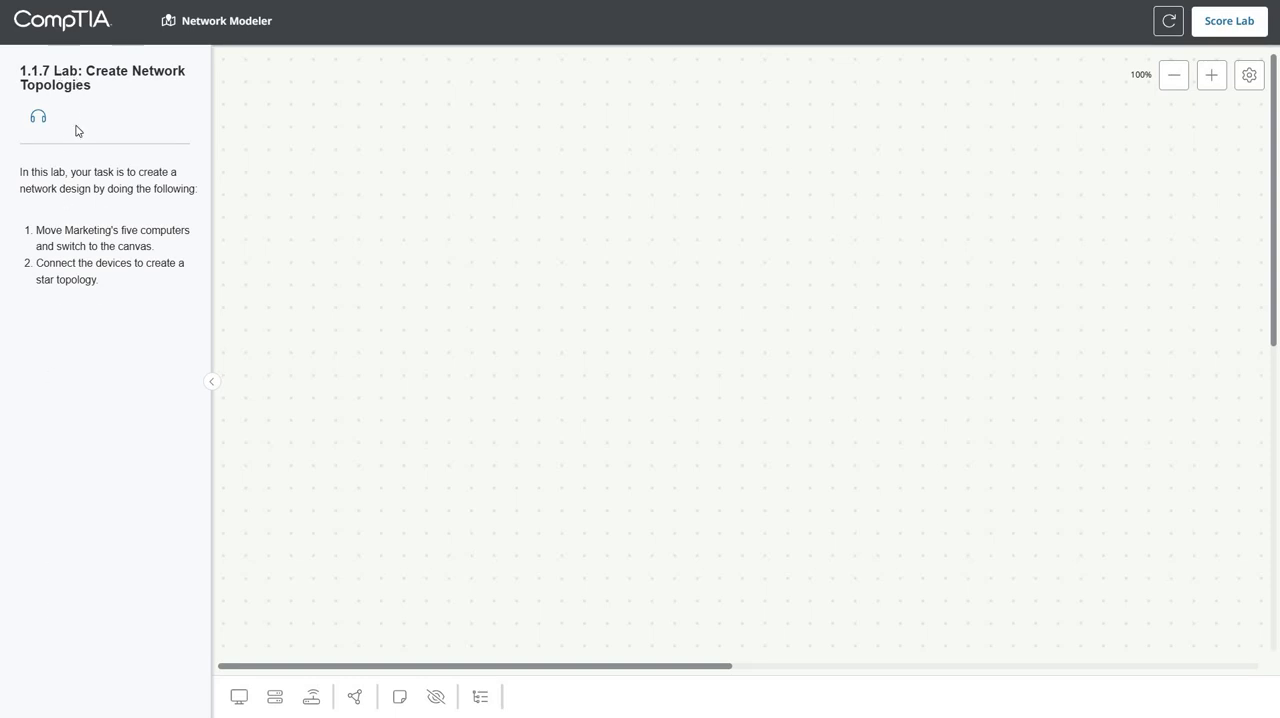
mouse_move(531, 712)
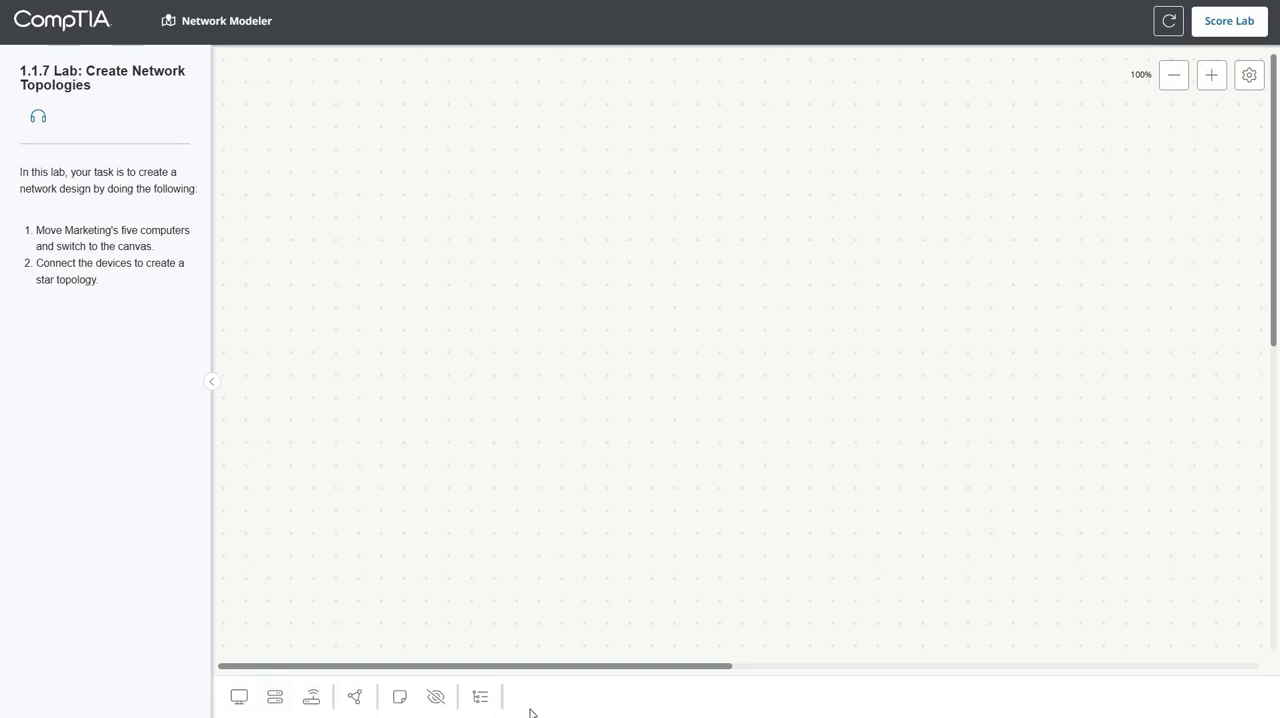
left_click(239, 697)
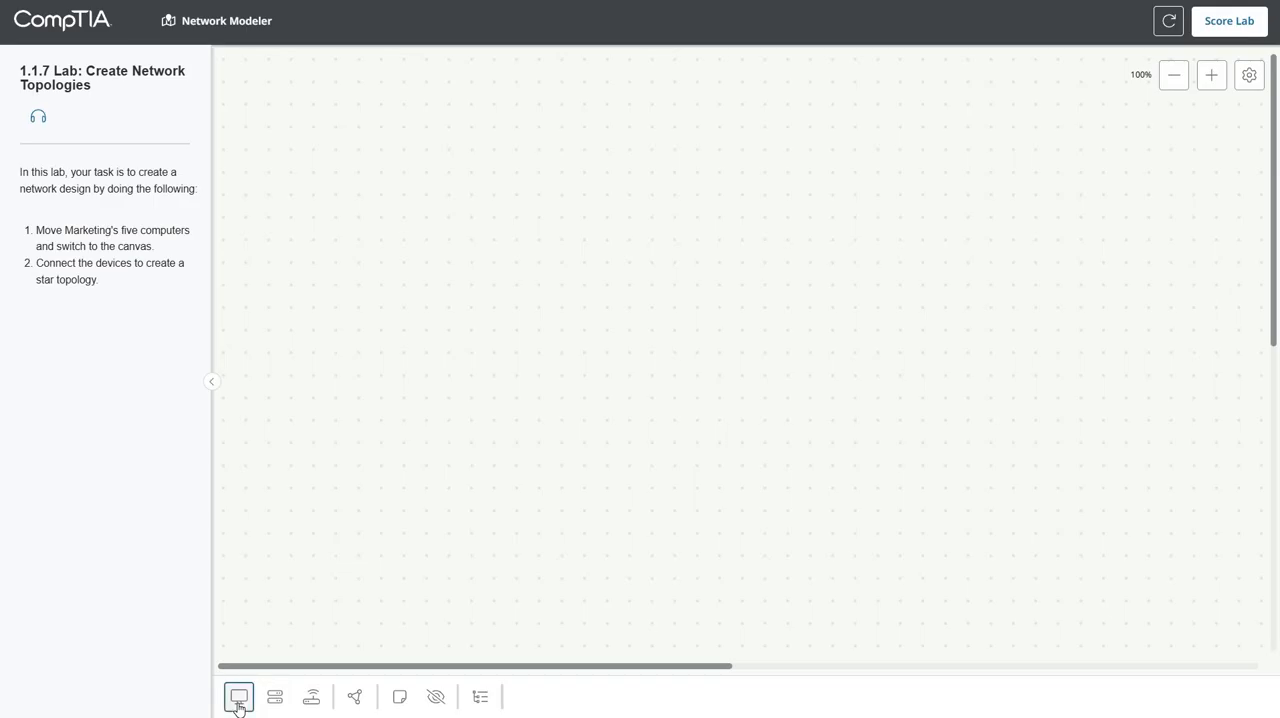
mouse_move(239, 697)
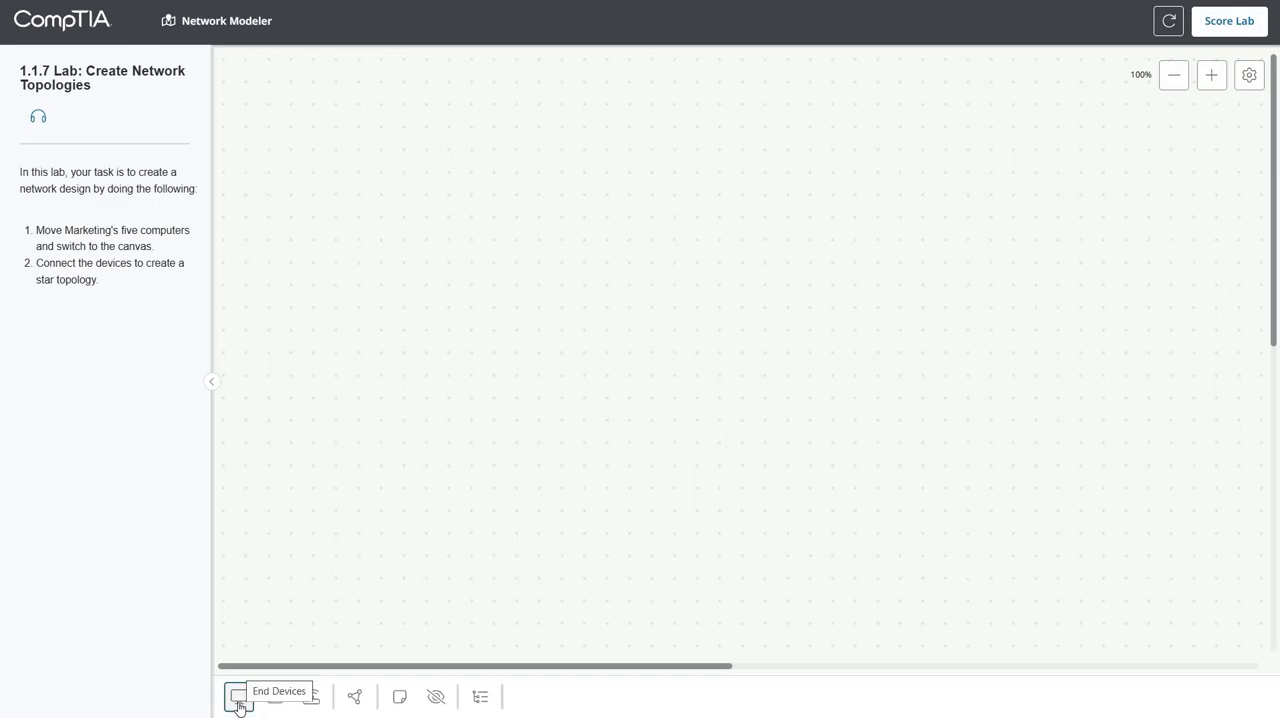
left_click(239, 697)
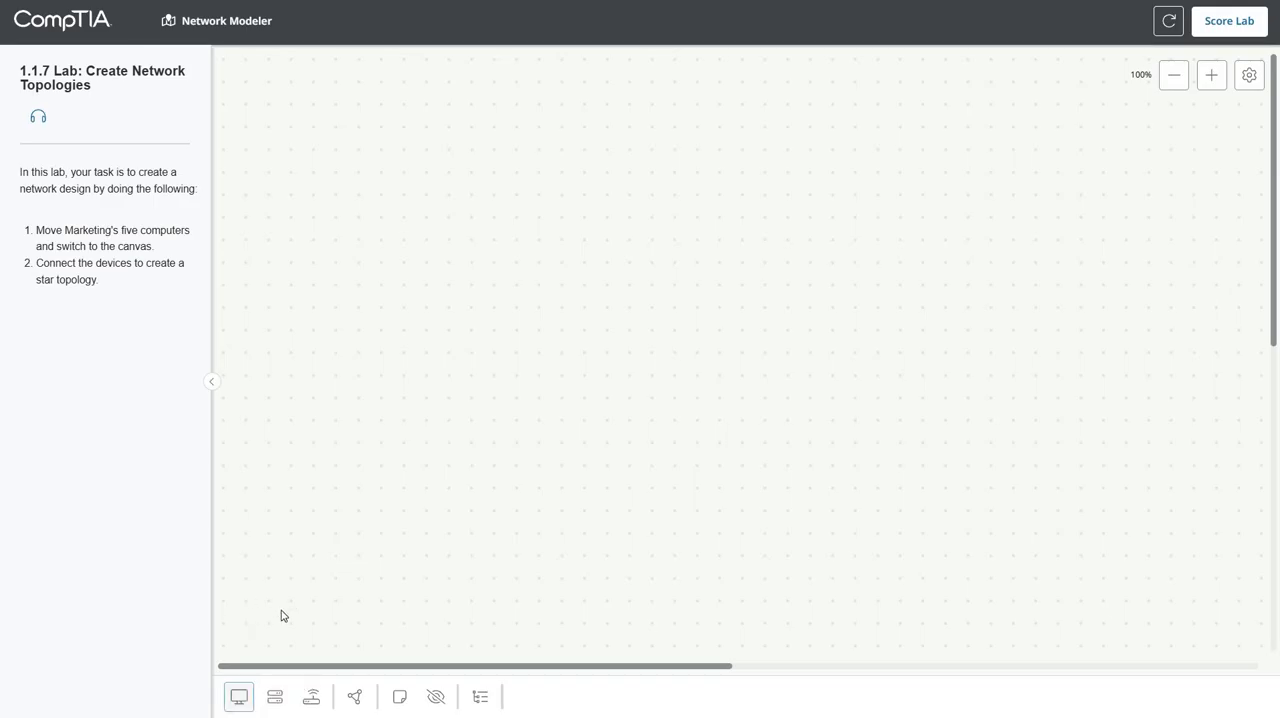
mouse_move(423, 344)
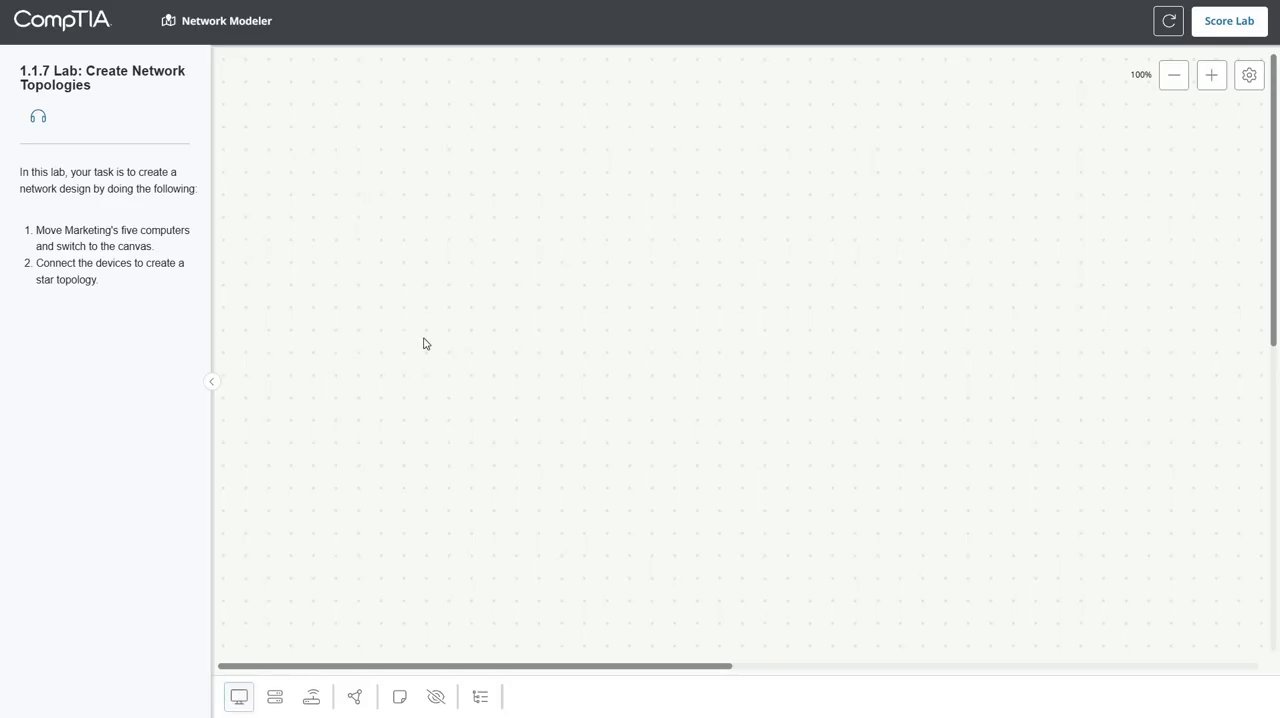
mouse_move(393, 358)
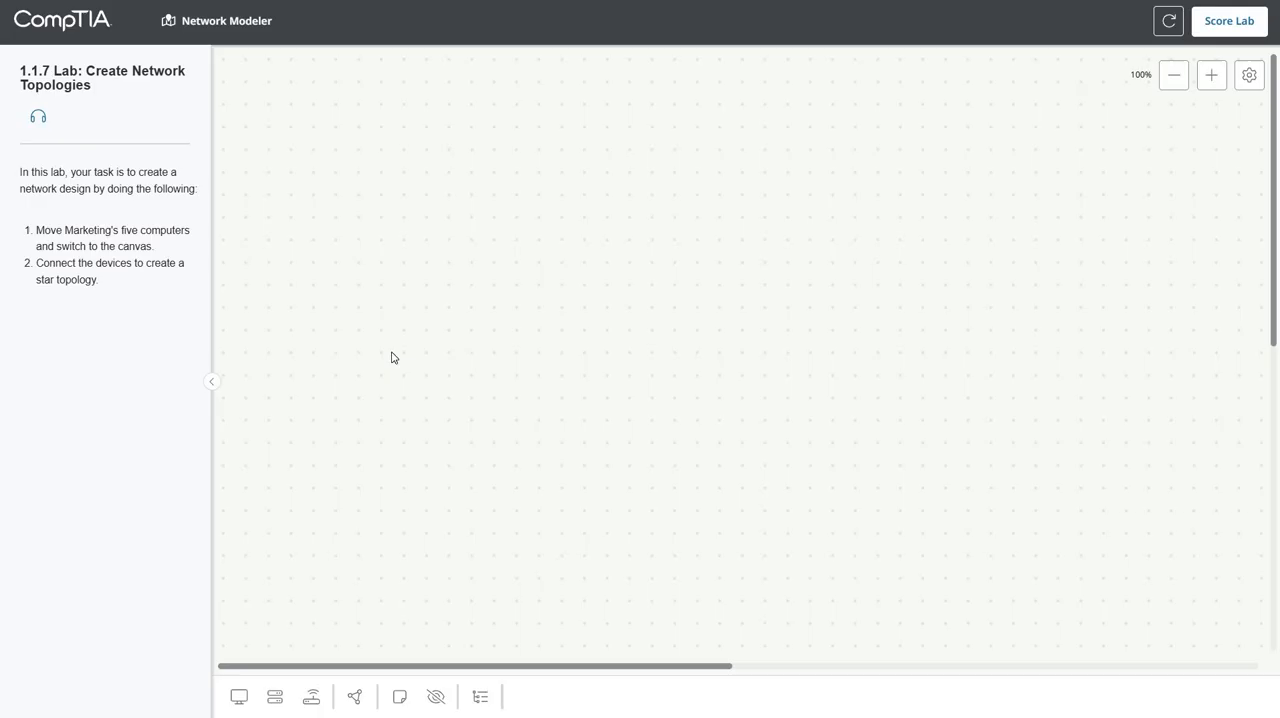
mouse_move(635, 253)
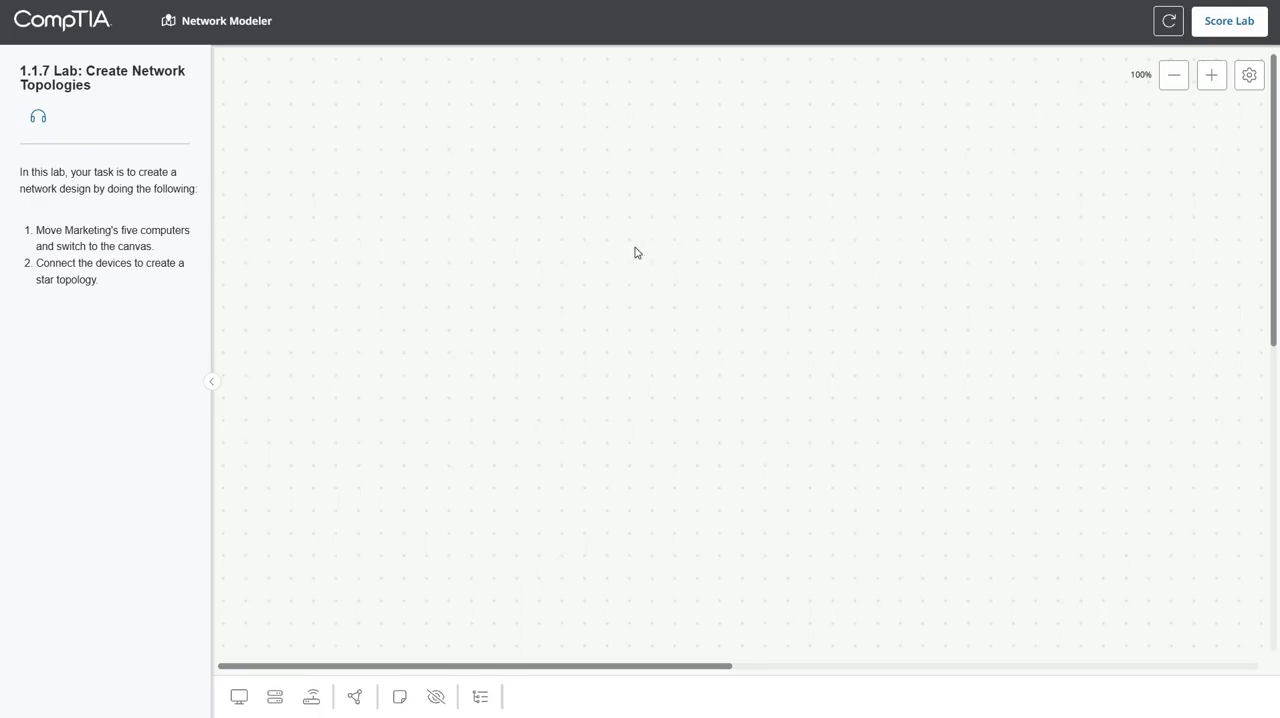
mouse_move(360, 349)
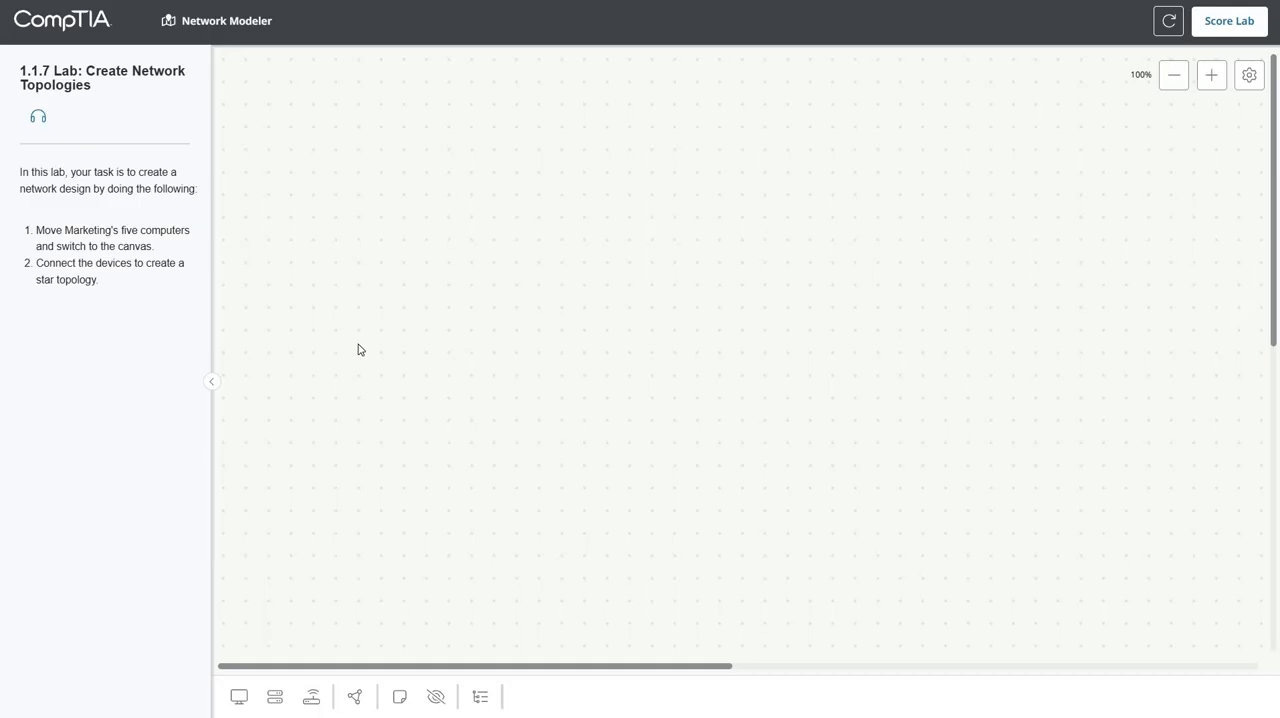
mouse_move(238, 697)
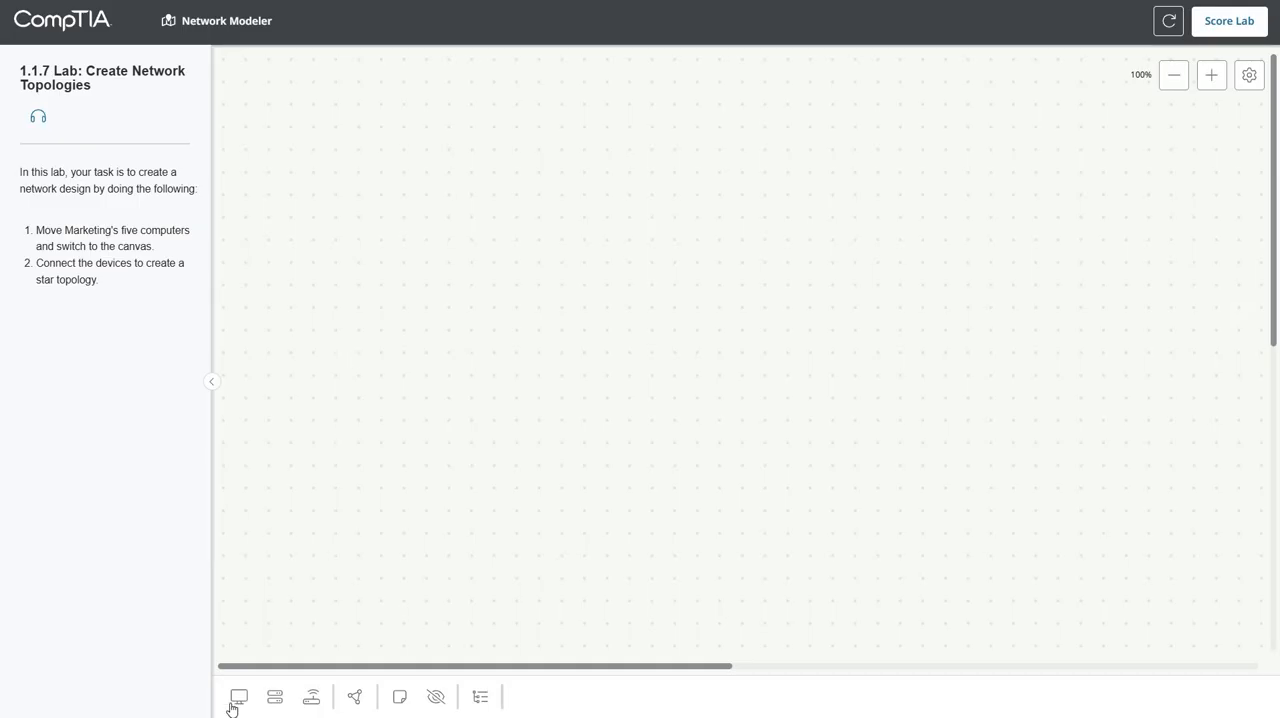
Step: Drag Marketing computers from the End Devices tray, starting with Mktg1 at upper left
left_click(238, 697)
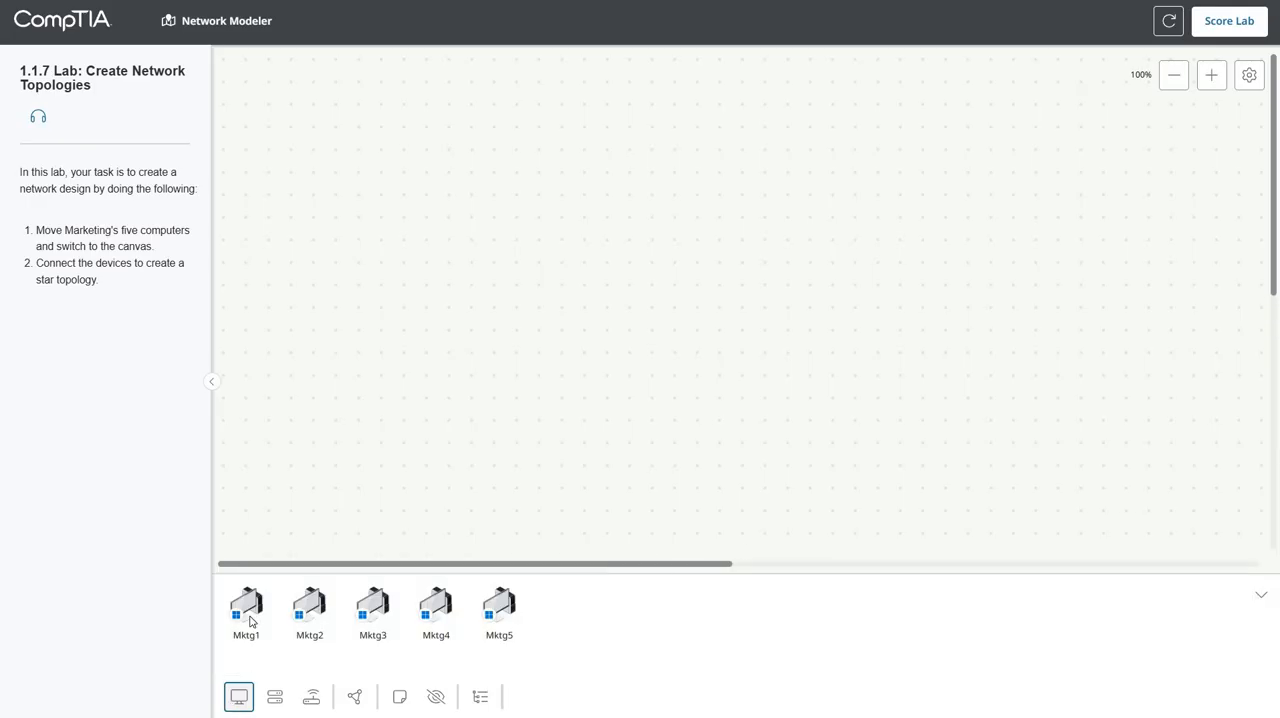
left_click_drag(245, 605, 437, 180)
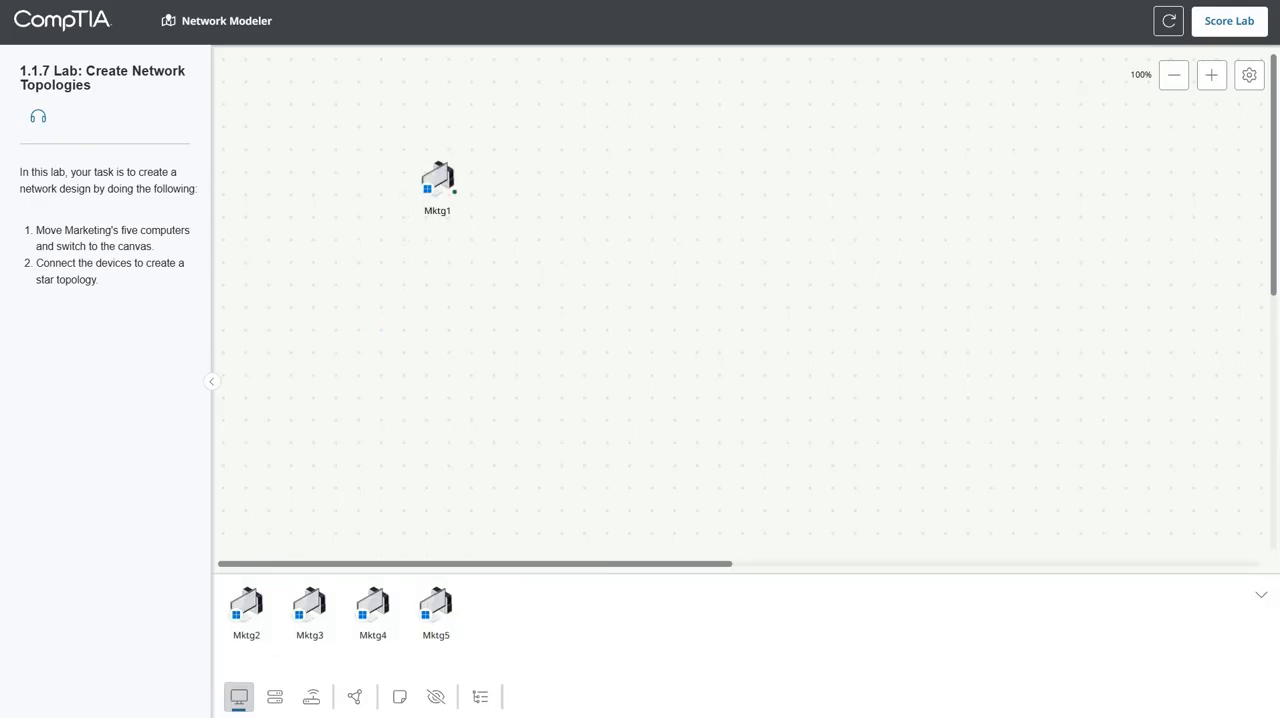
left_click_drag(246, 600, 450, 365)
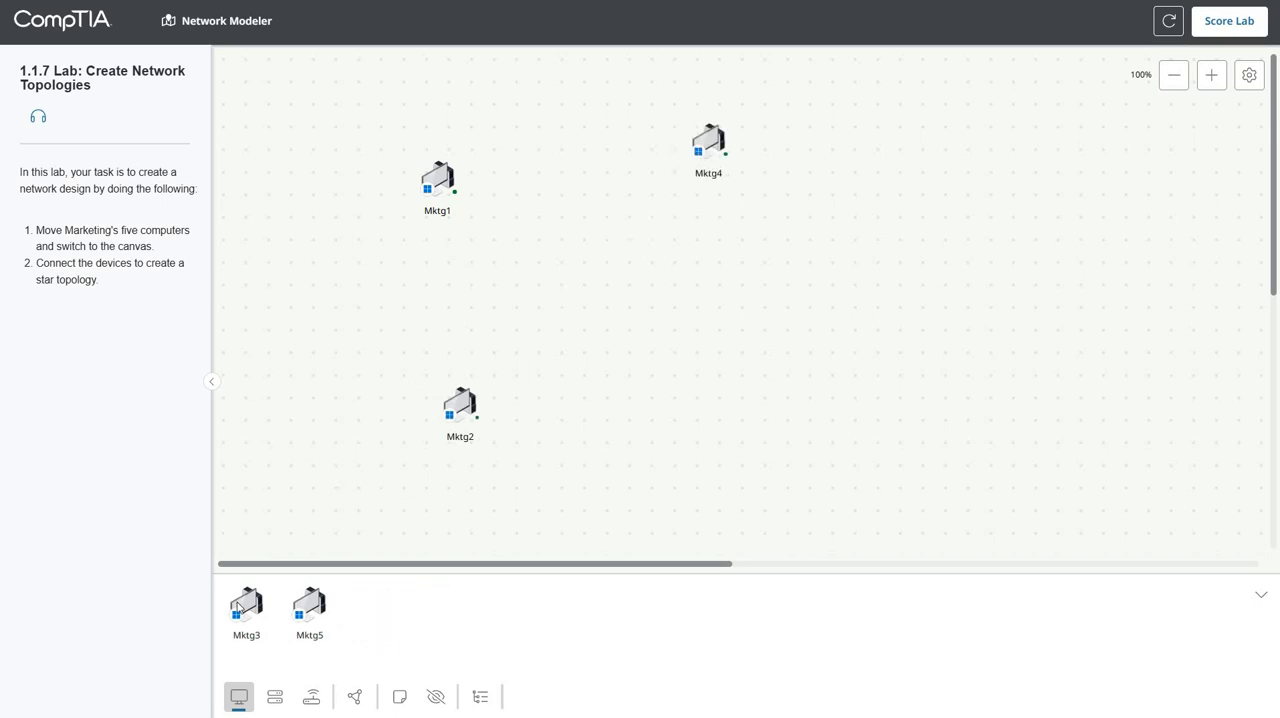
left_click_drag(246, 610, 799, 375)
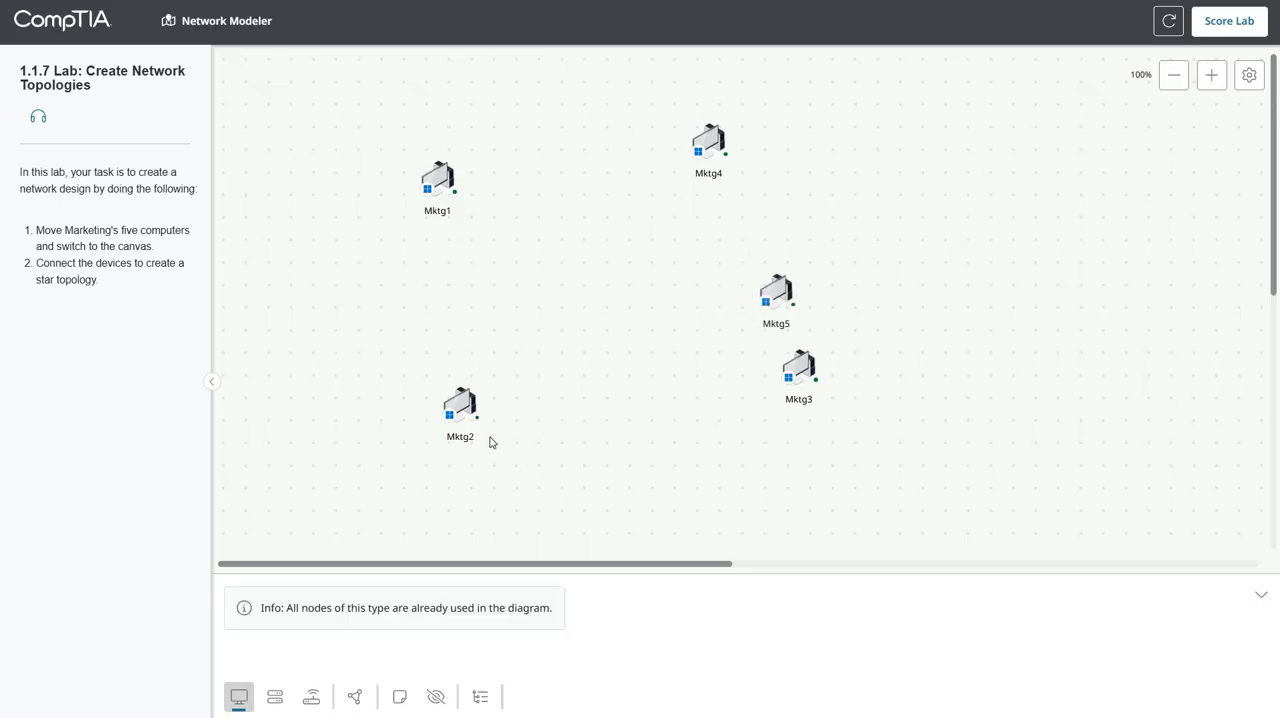
mouse_move(296, 565)
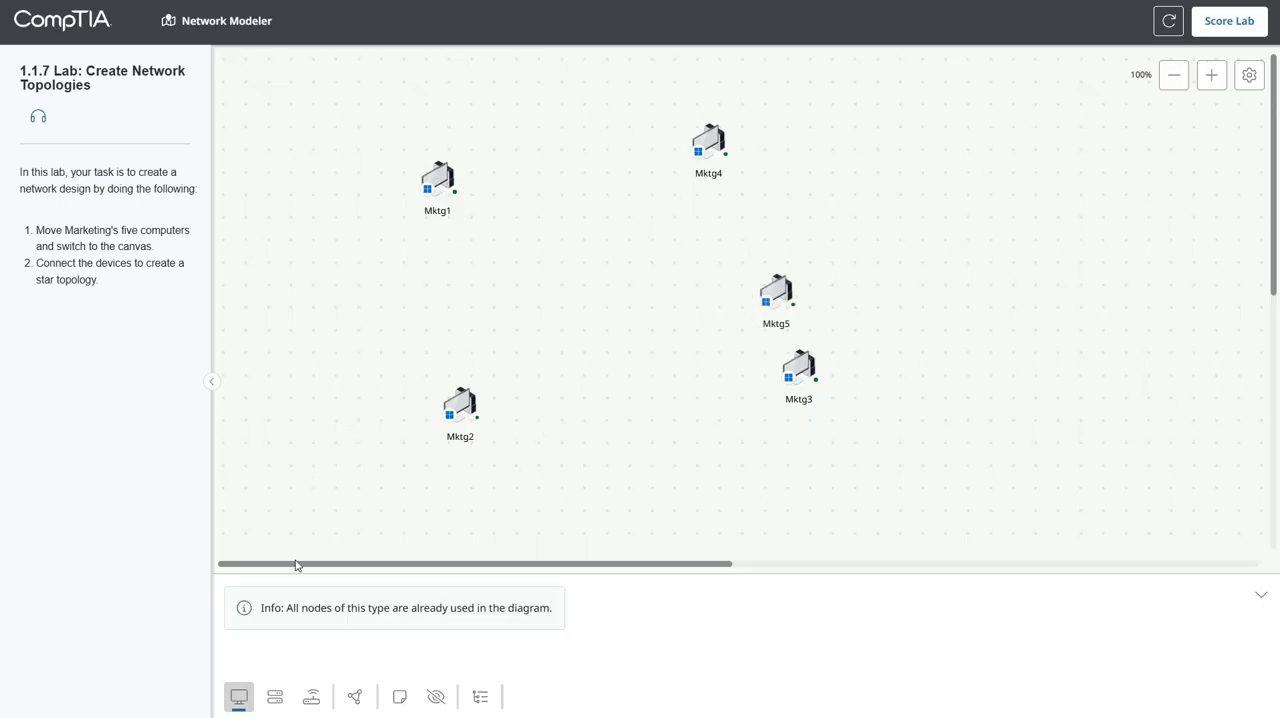
mouse_move(438, 224)
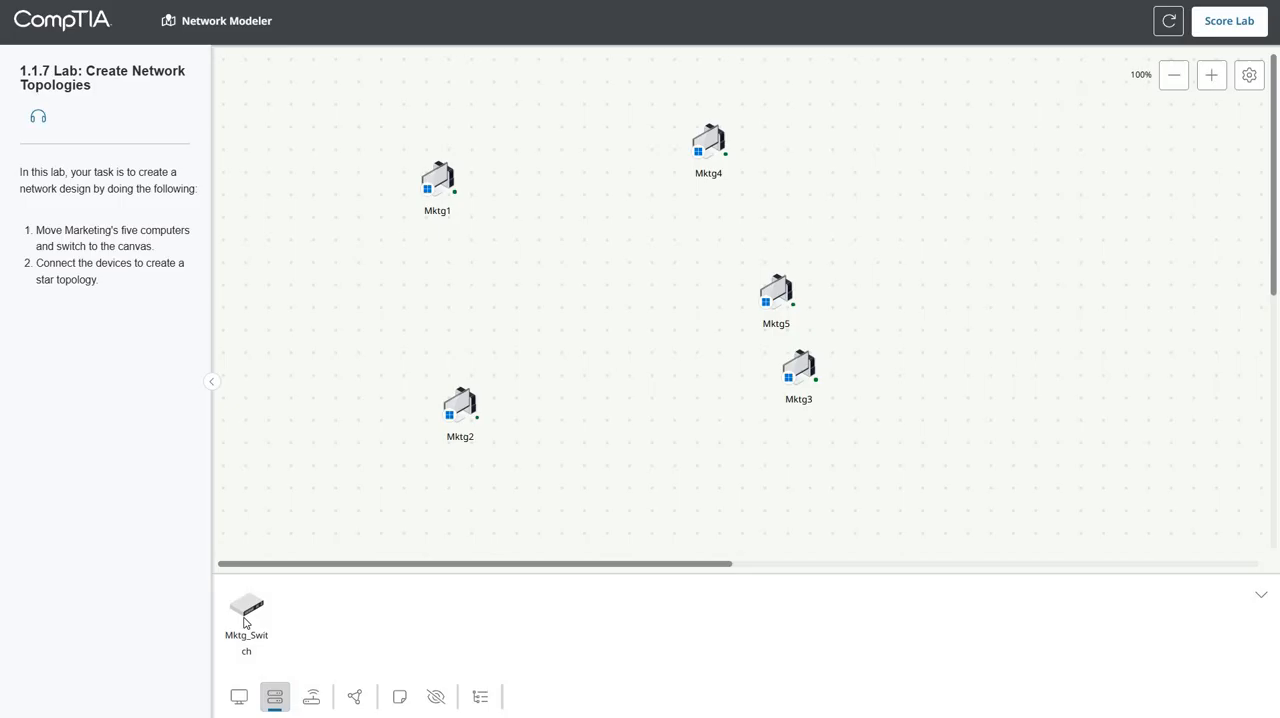
Step: Drop Mktg_Switch at the centre of the canvas and browse the router tray
left_click_drag(246, 610, 618, 293)
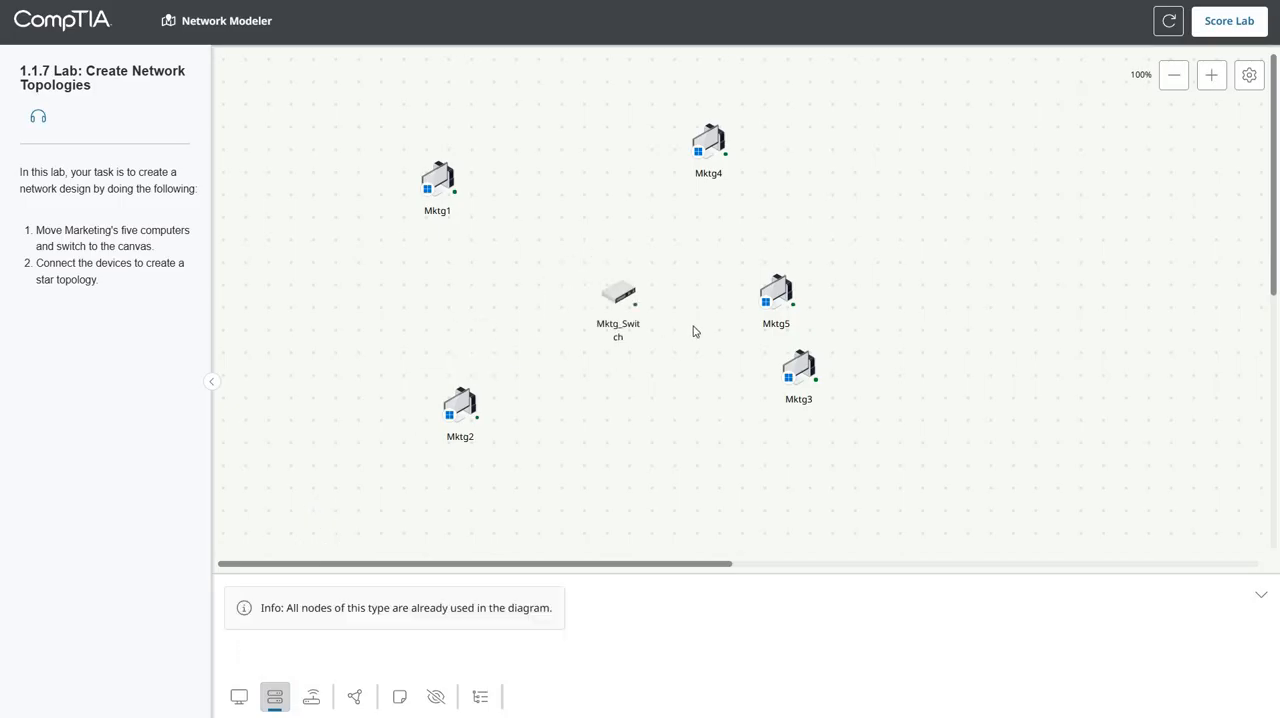
mouse_move(436, 503)
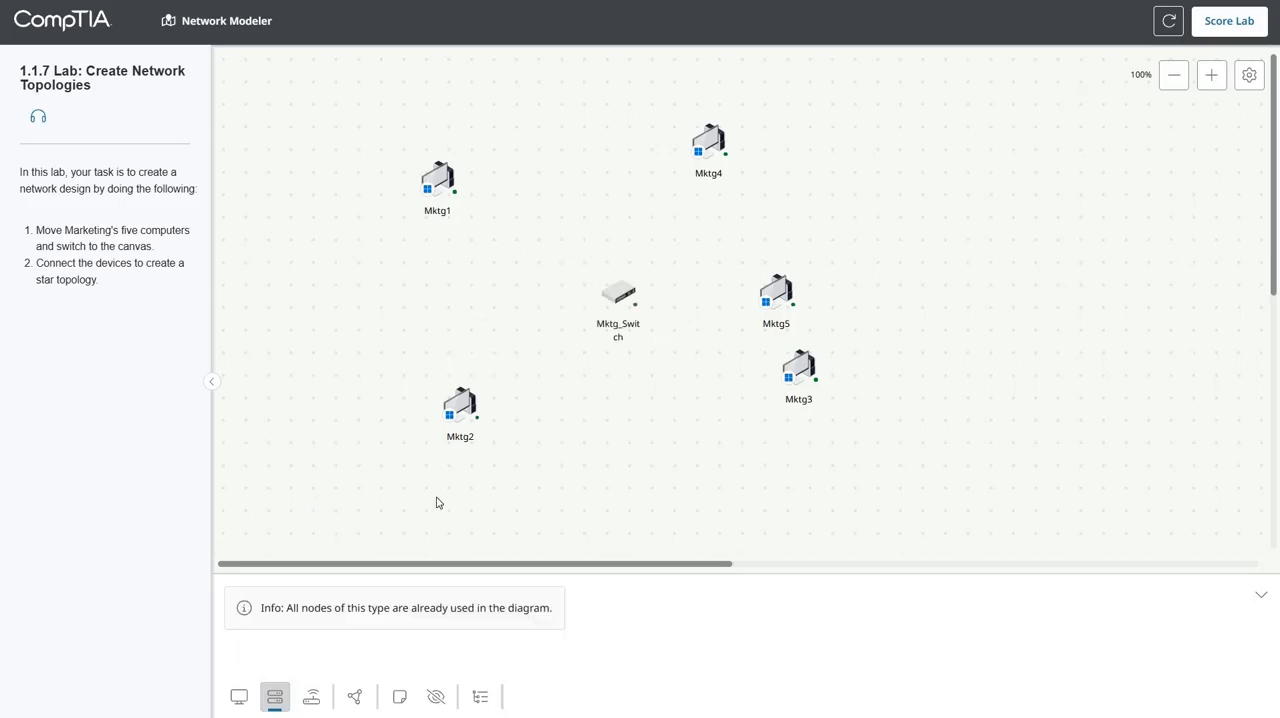
left_click(311, 697)
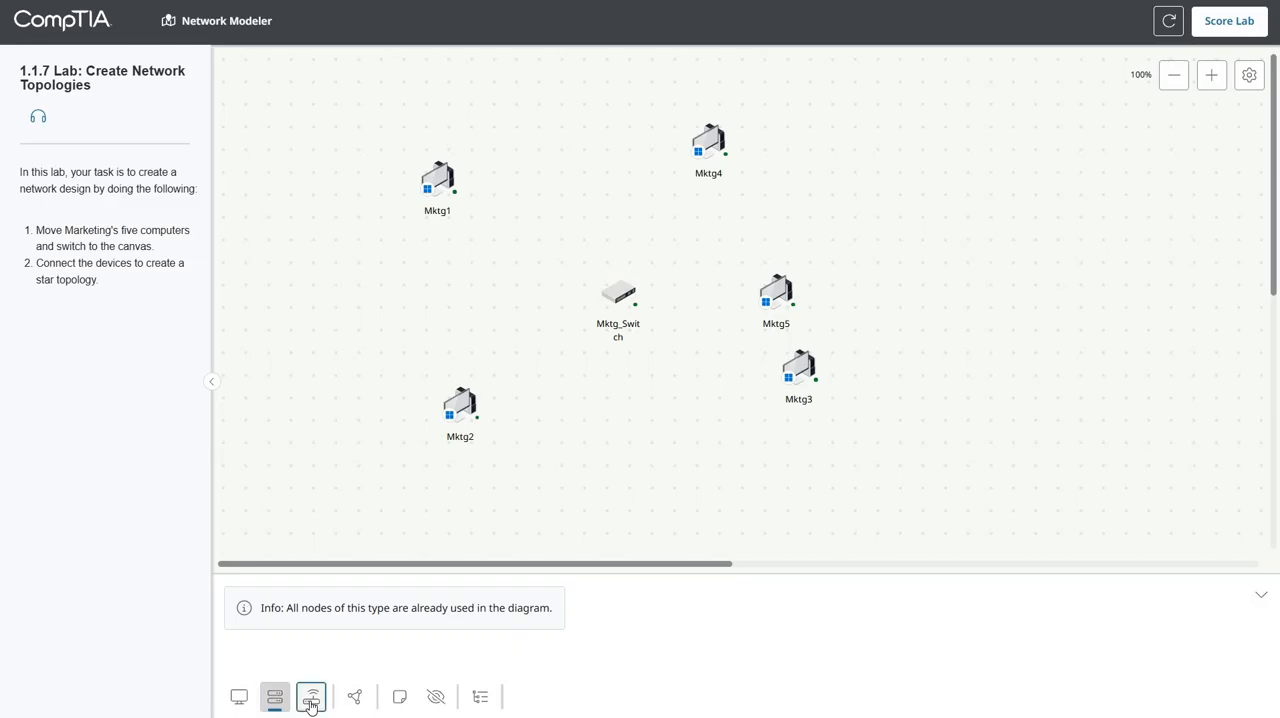
left_click(311, 697)
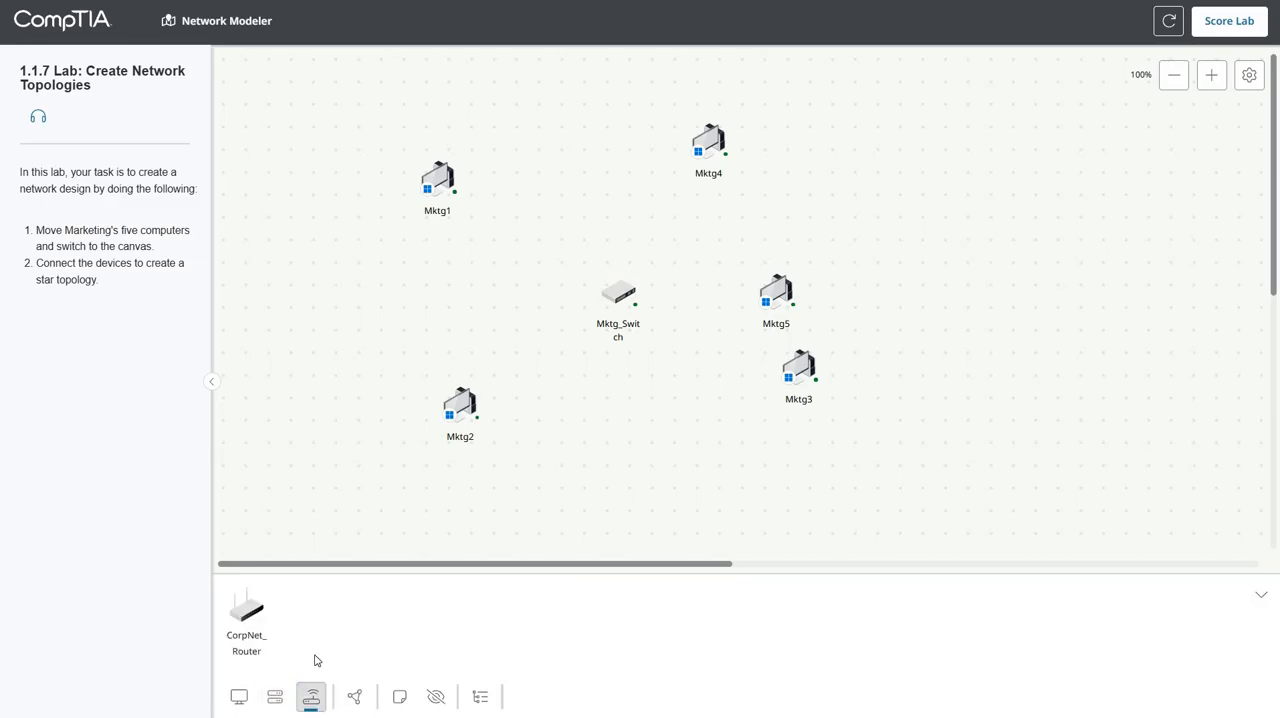
mouse_move(354, 697)
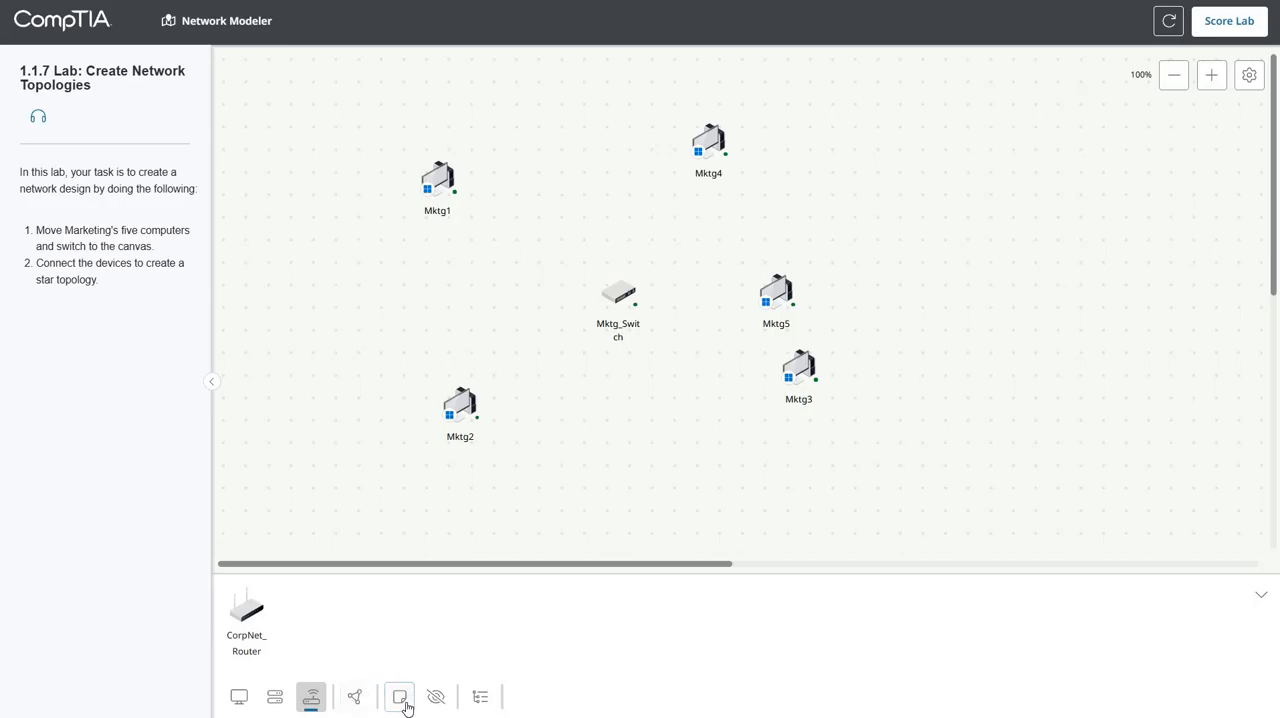
left_click(479, 697)
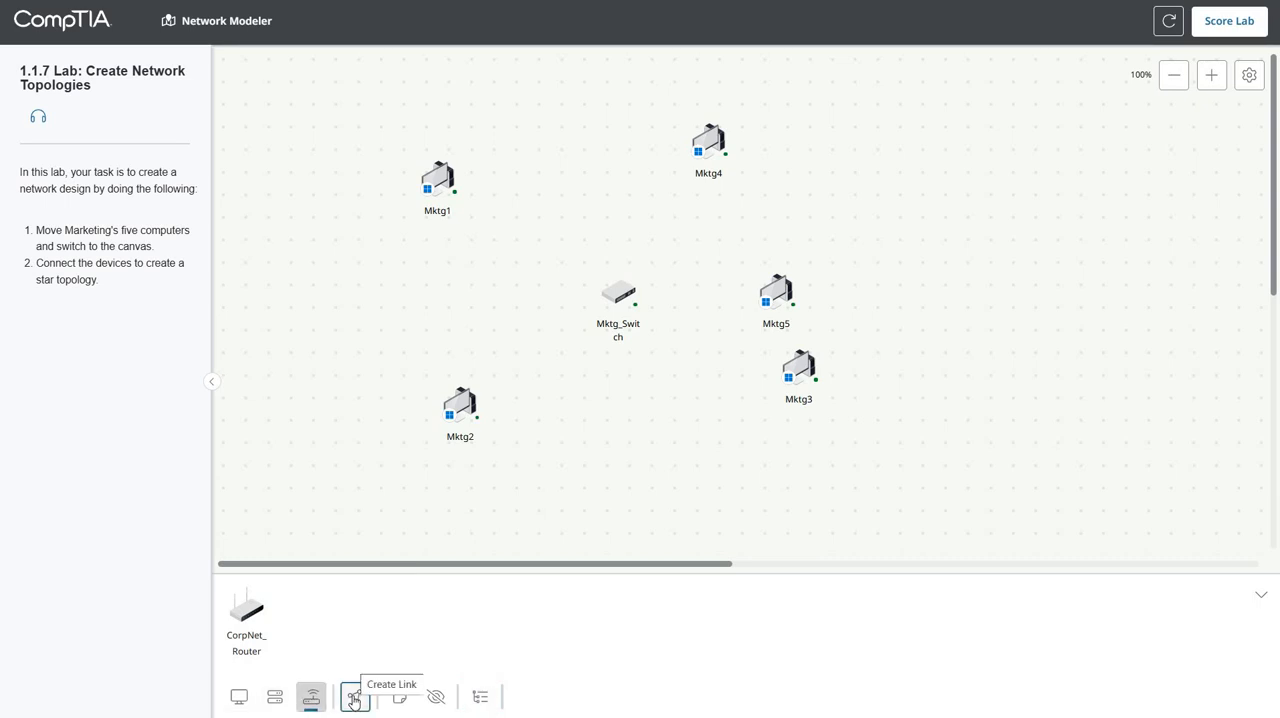
Step: Start Create Link and cable Mktg2's Ethernet port to Mktg_Switch port 2
left_click(354, 696)
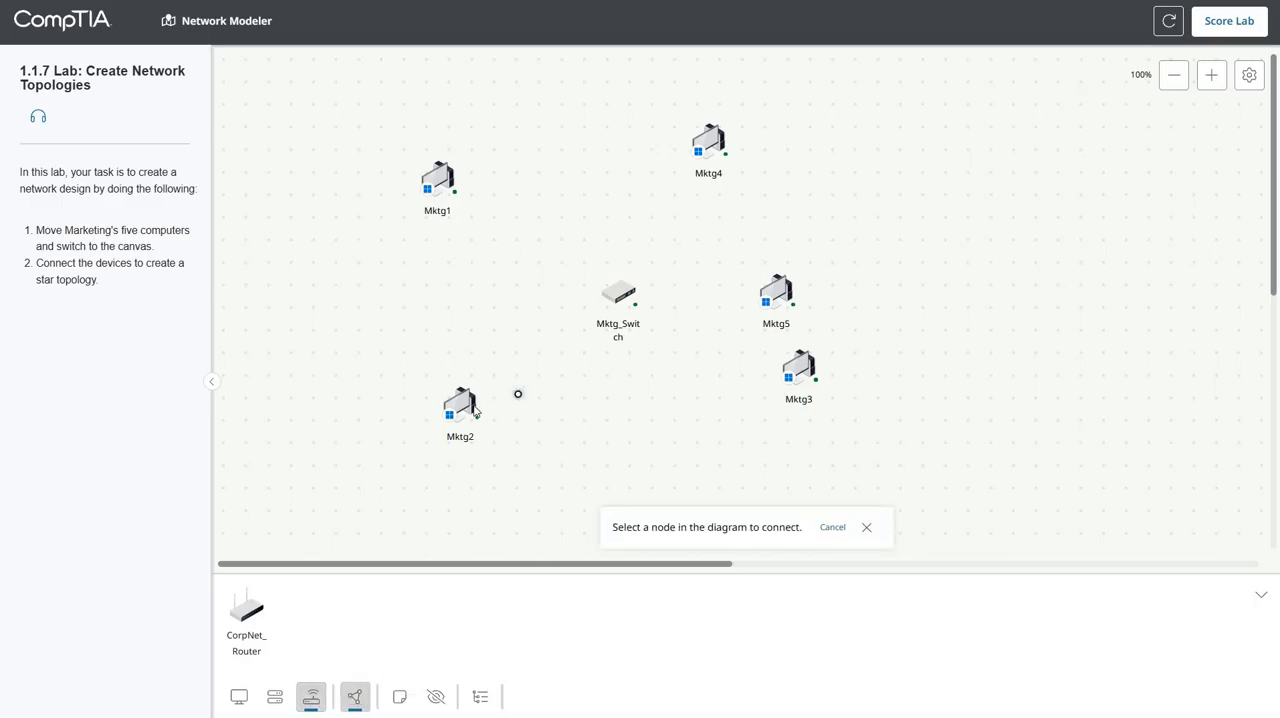
left_click(460, 405)
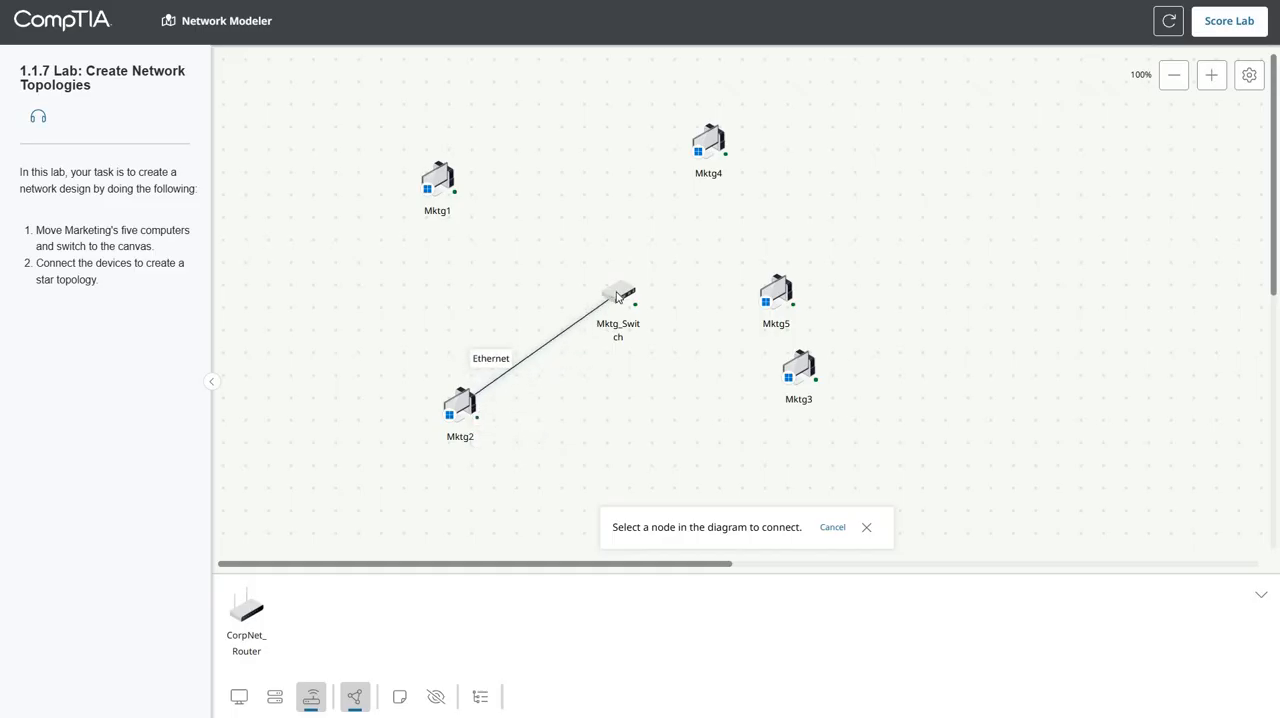
left_click(618, 290)
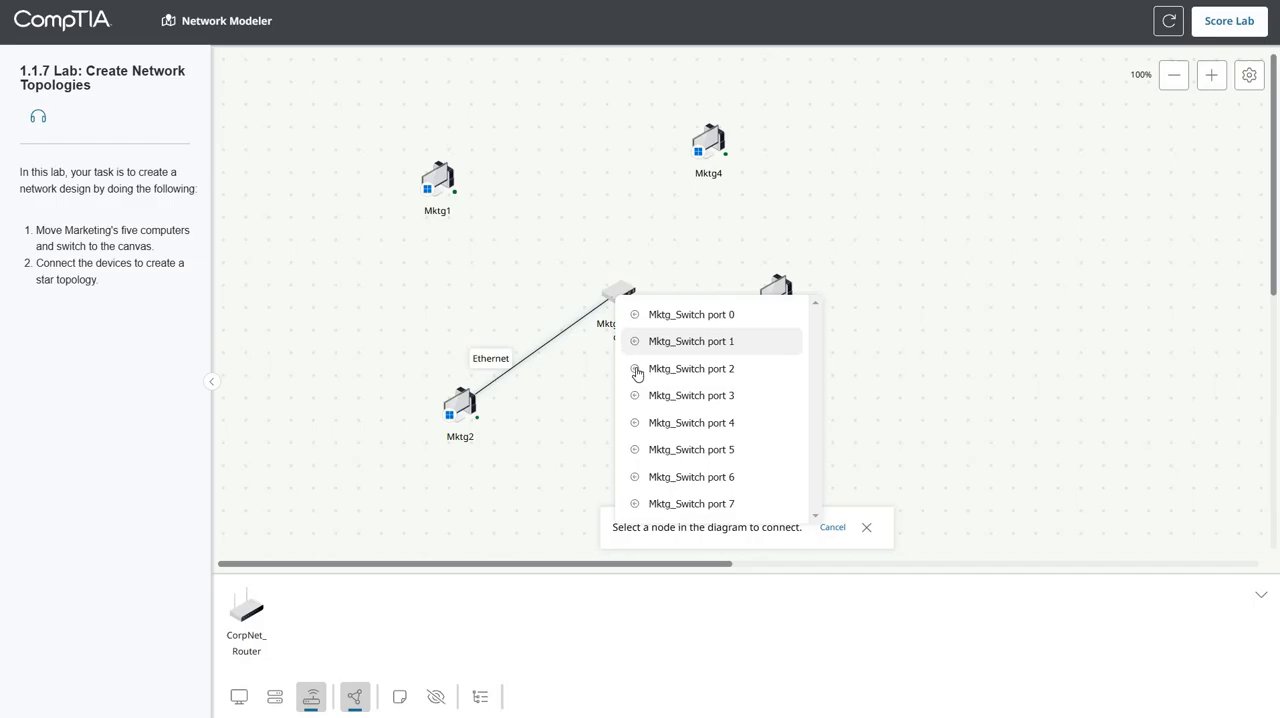
left_click(691, 368)
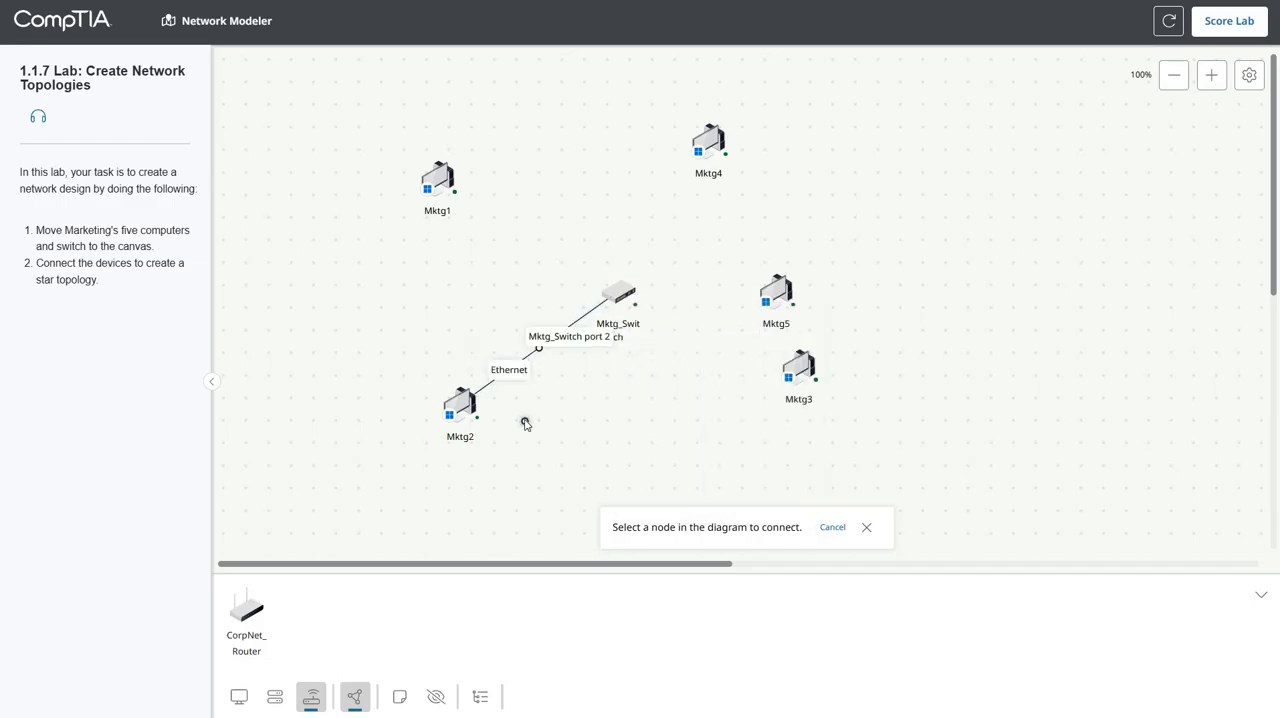
mouse_move(496, 350)
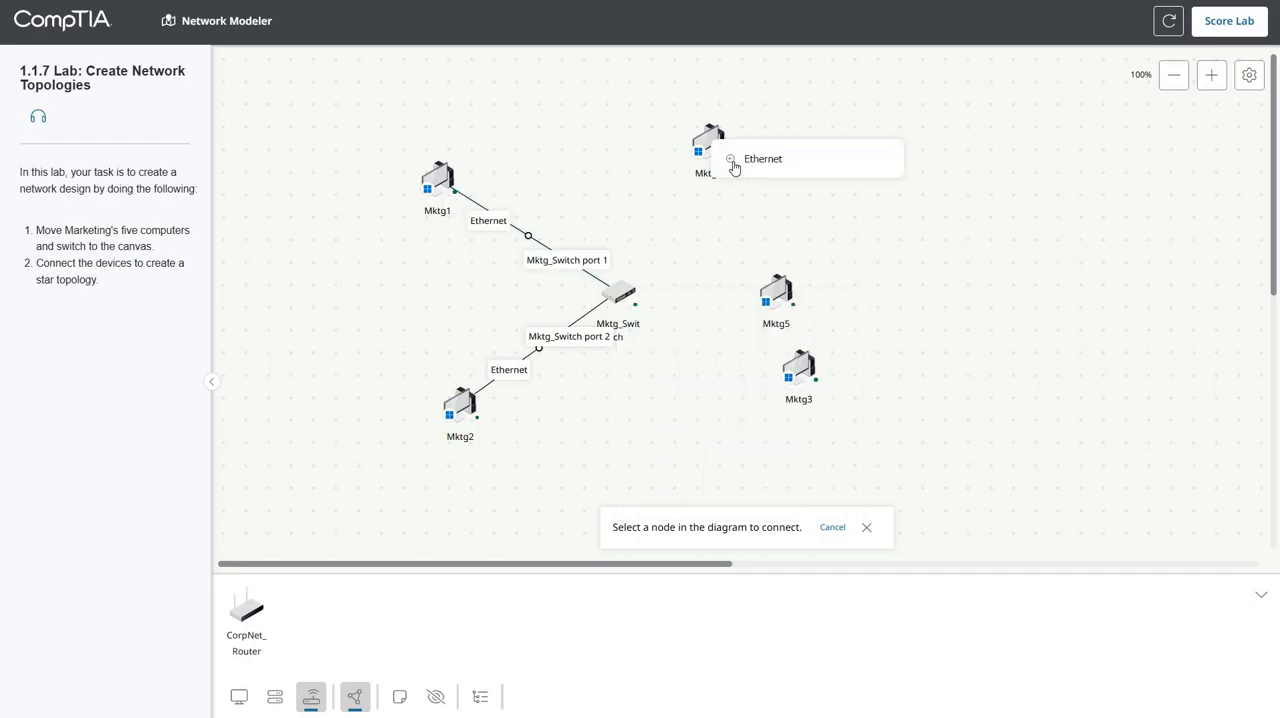
Step: Cable Mktg4 to Mktg_Switch port 4 and Mktg5 to port 5
left_click(731, 159)
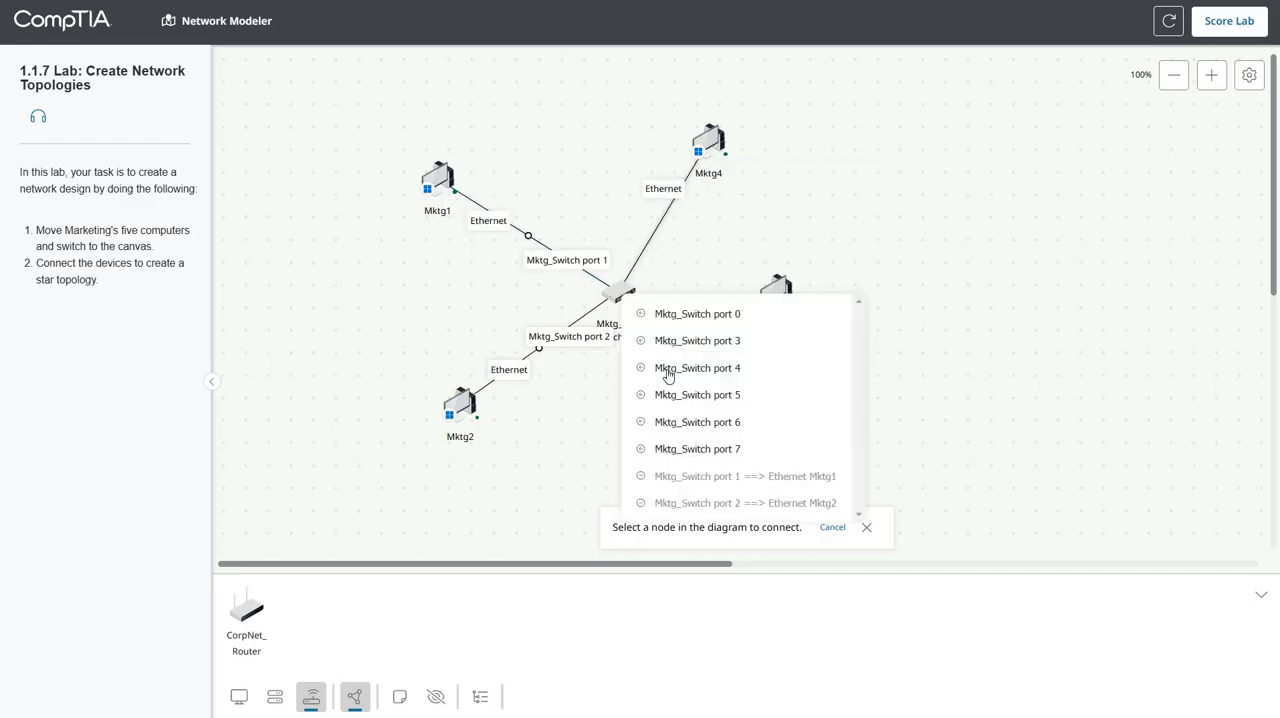
left_click(697, 367)
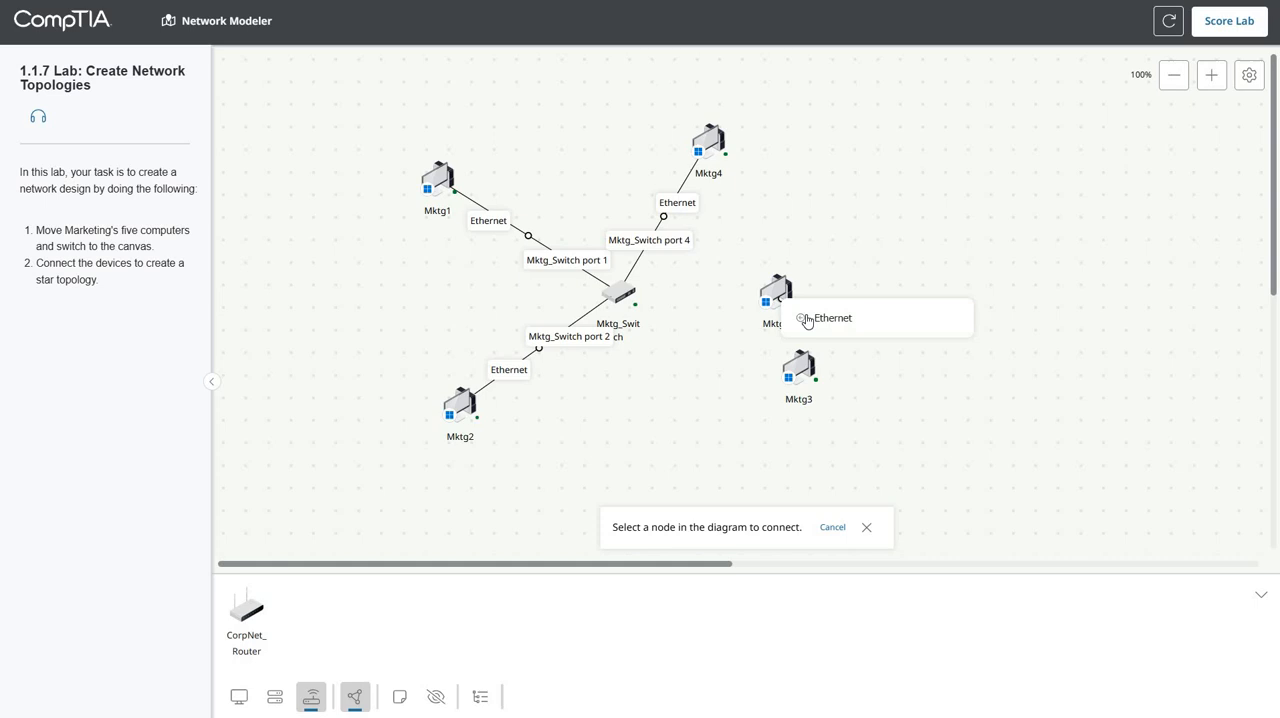
left_click(777, 290)
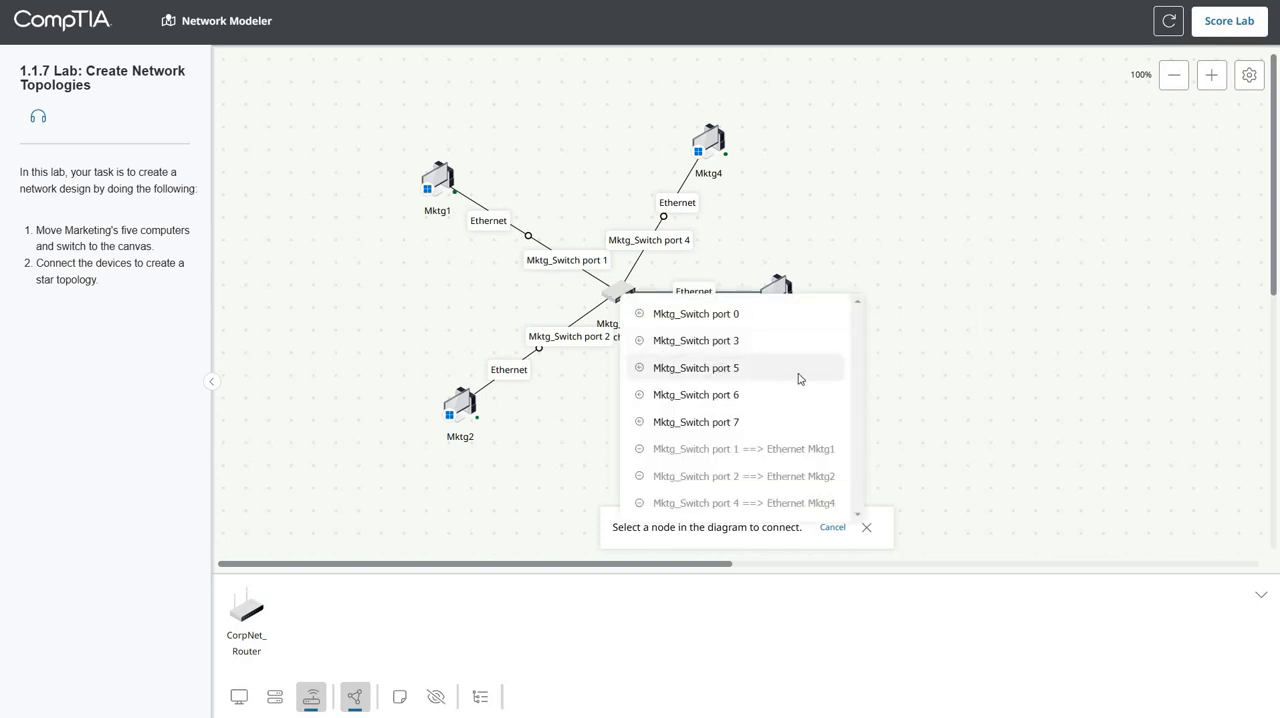
left_click(695, 367)
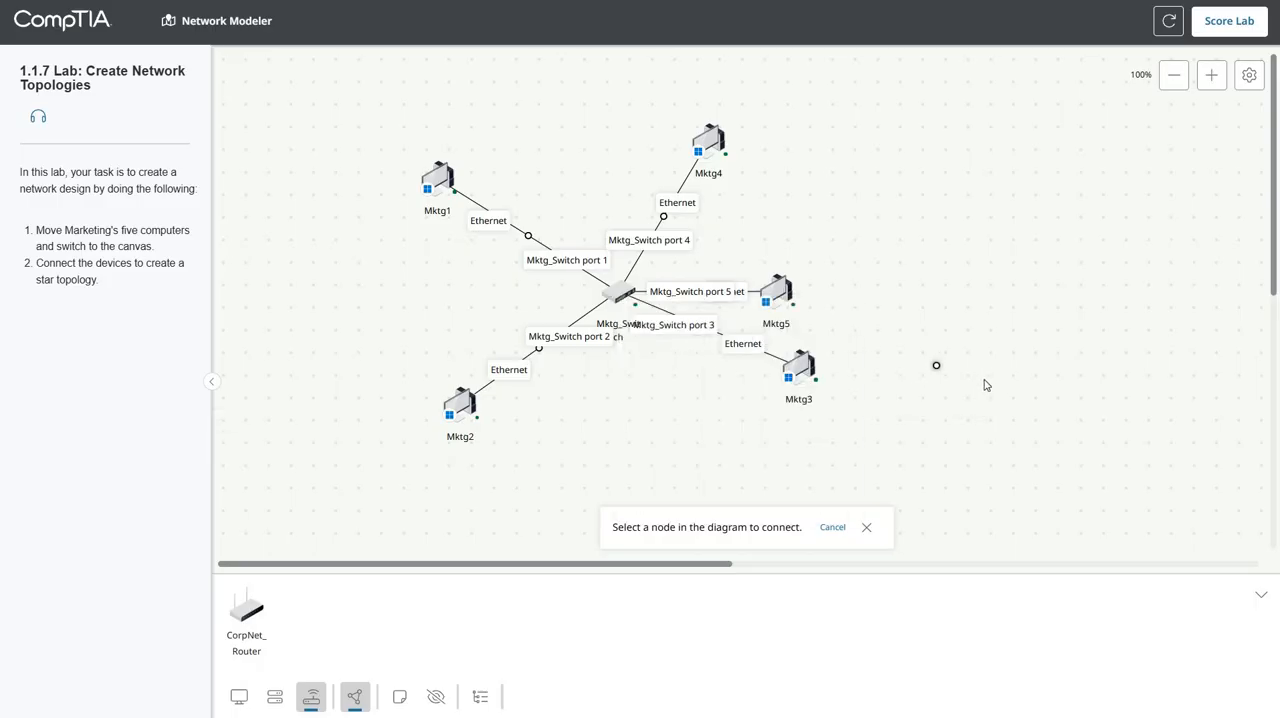
mouse_move(978, 386)
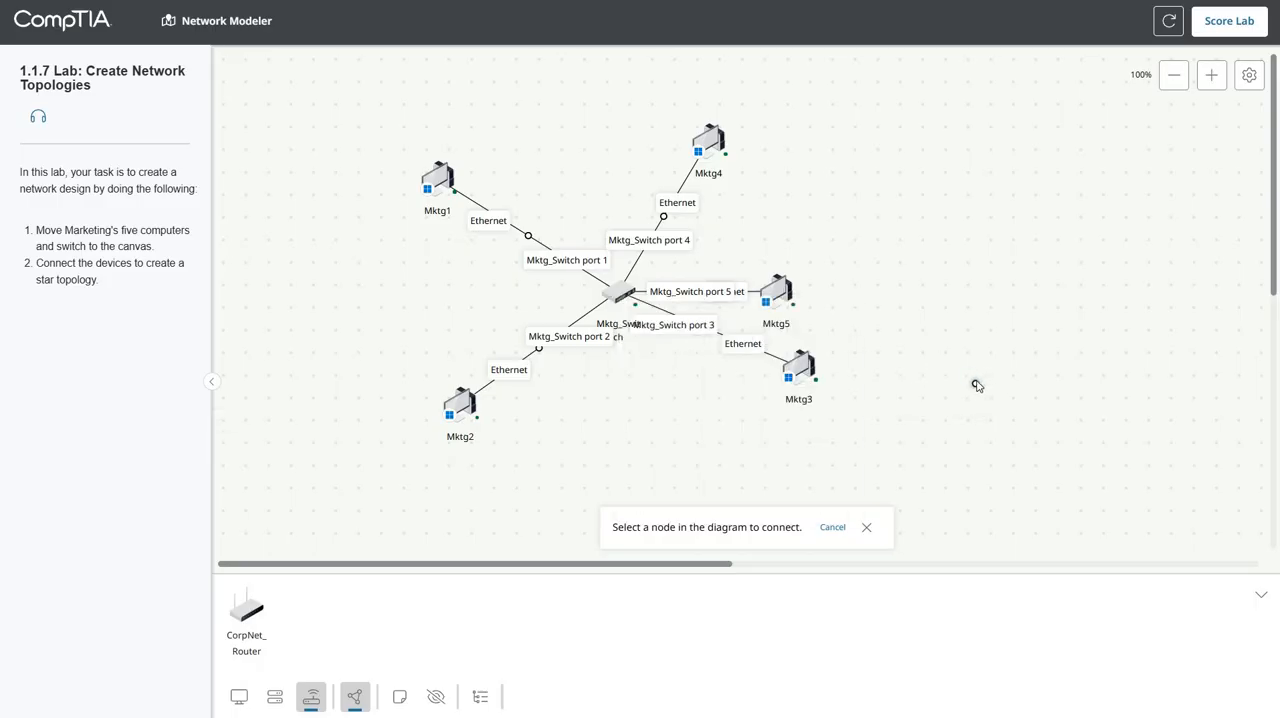
mouse_move(403, 387)
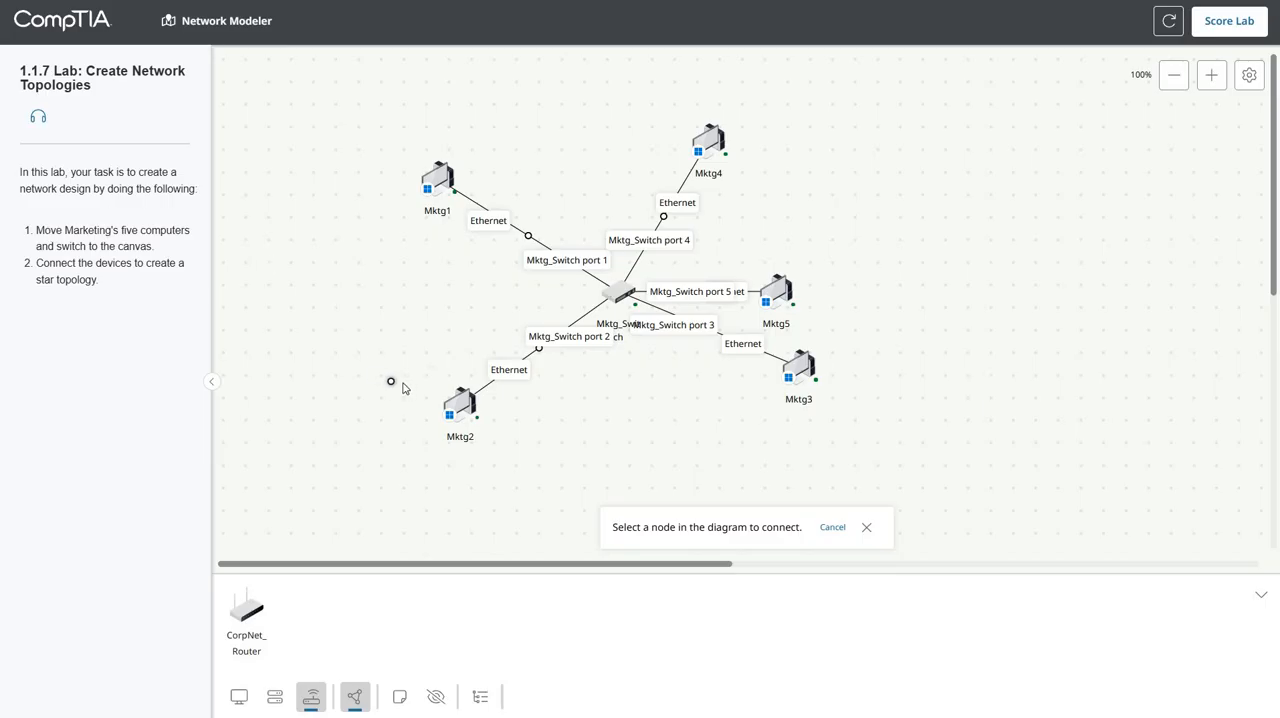
mouse_move(408, 313)
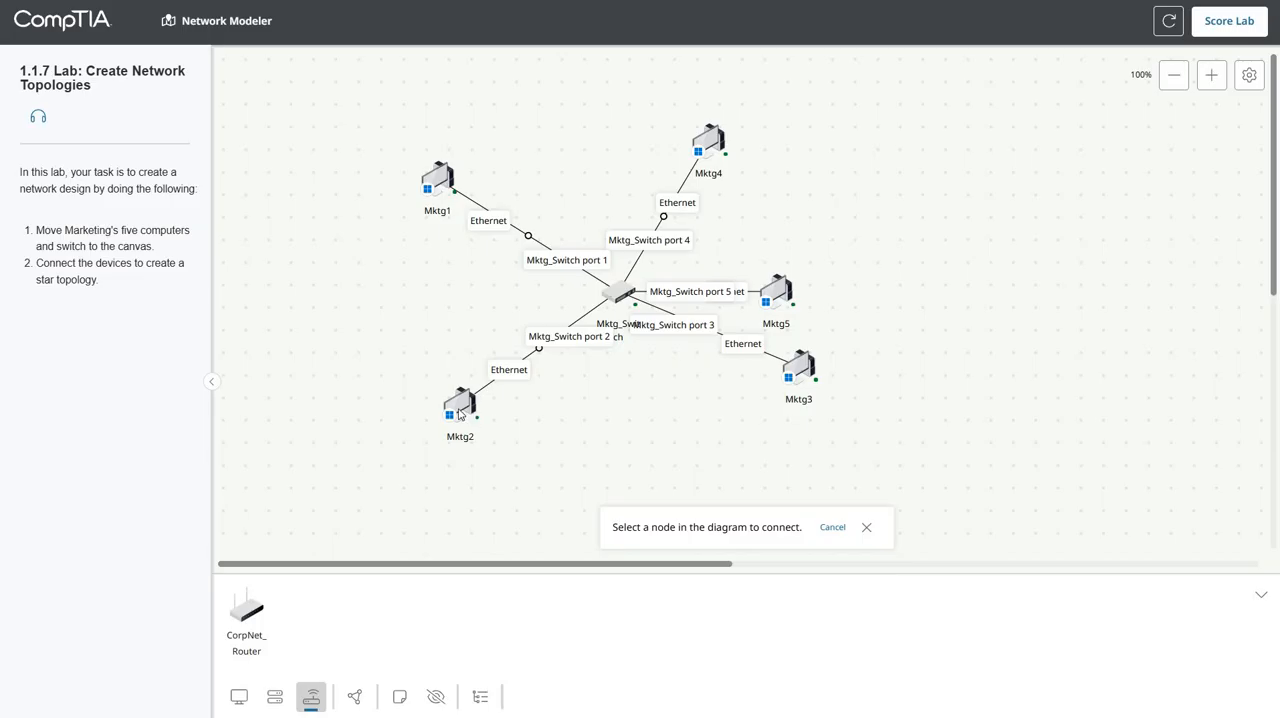
Step: Launch Windows on Mktg1, check its network status, and open the Start menu
right_click(437, 178)
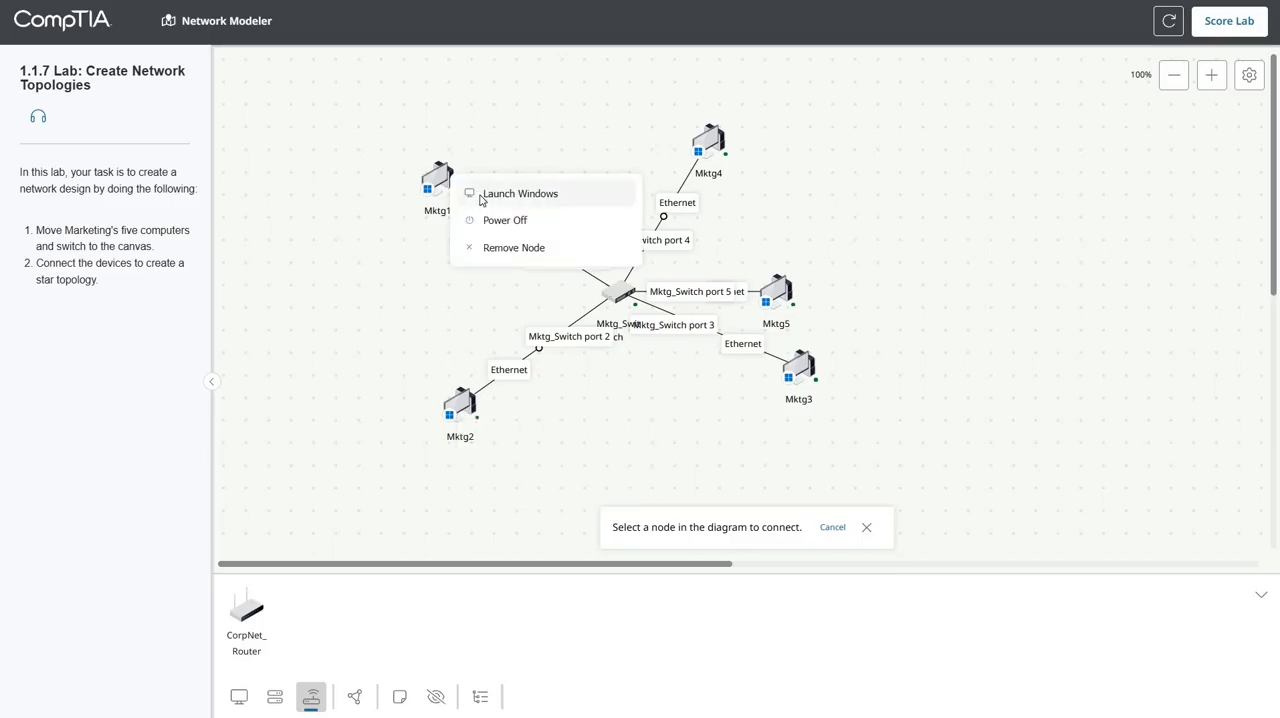
left_click(520, 193)
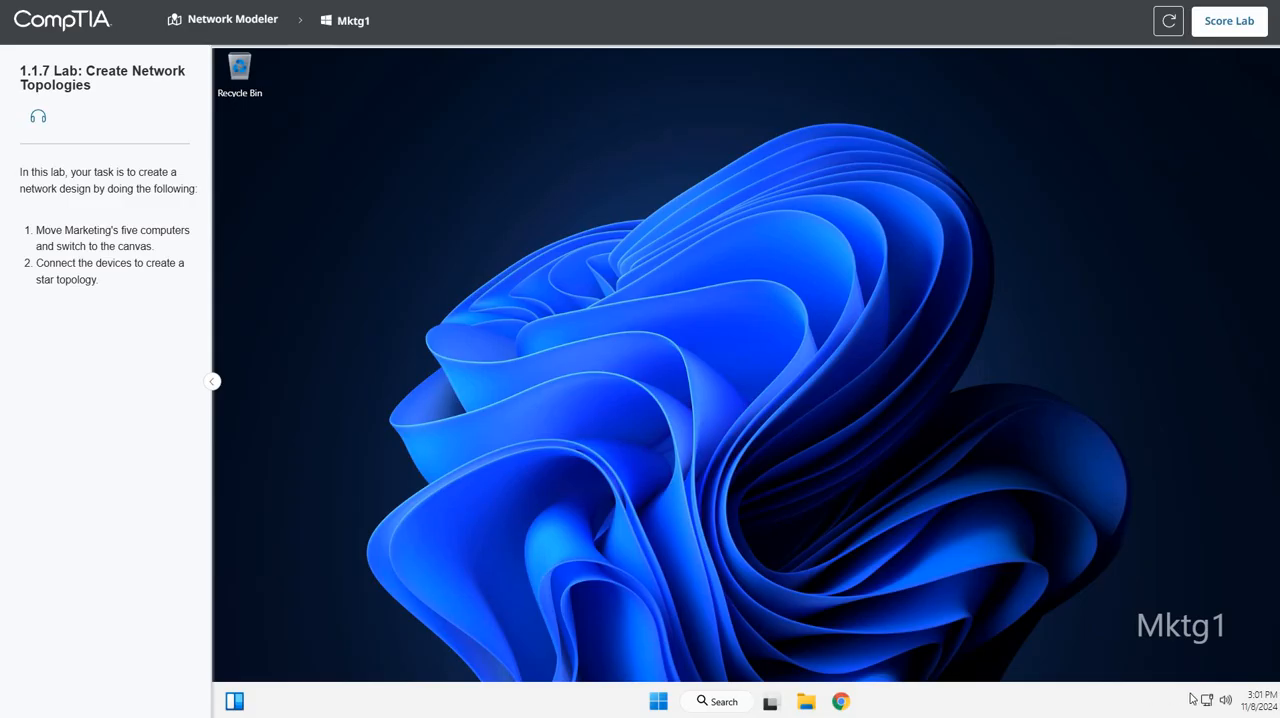
mouse_move(1207, 700)
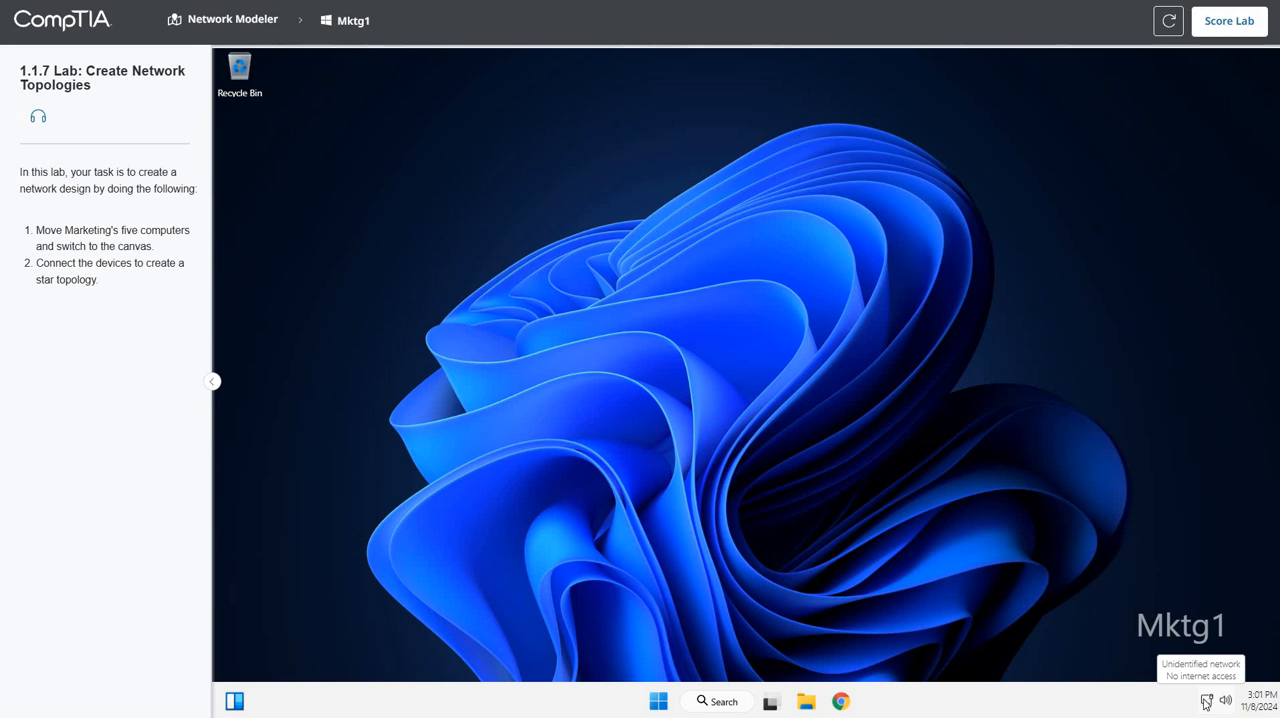
left_click(1206, 700)
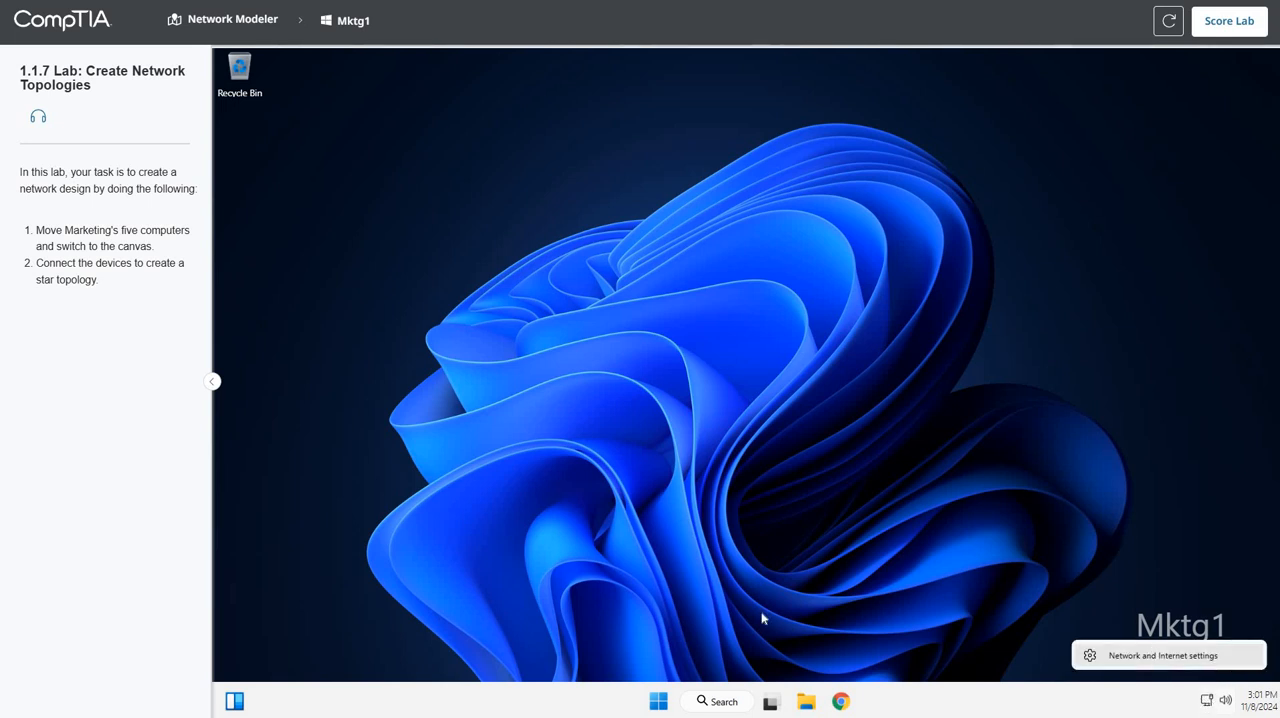
left_click(658, 700)
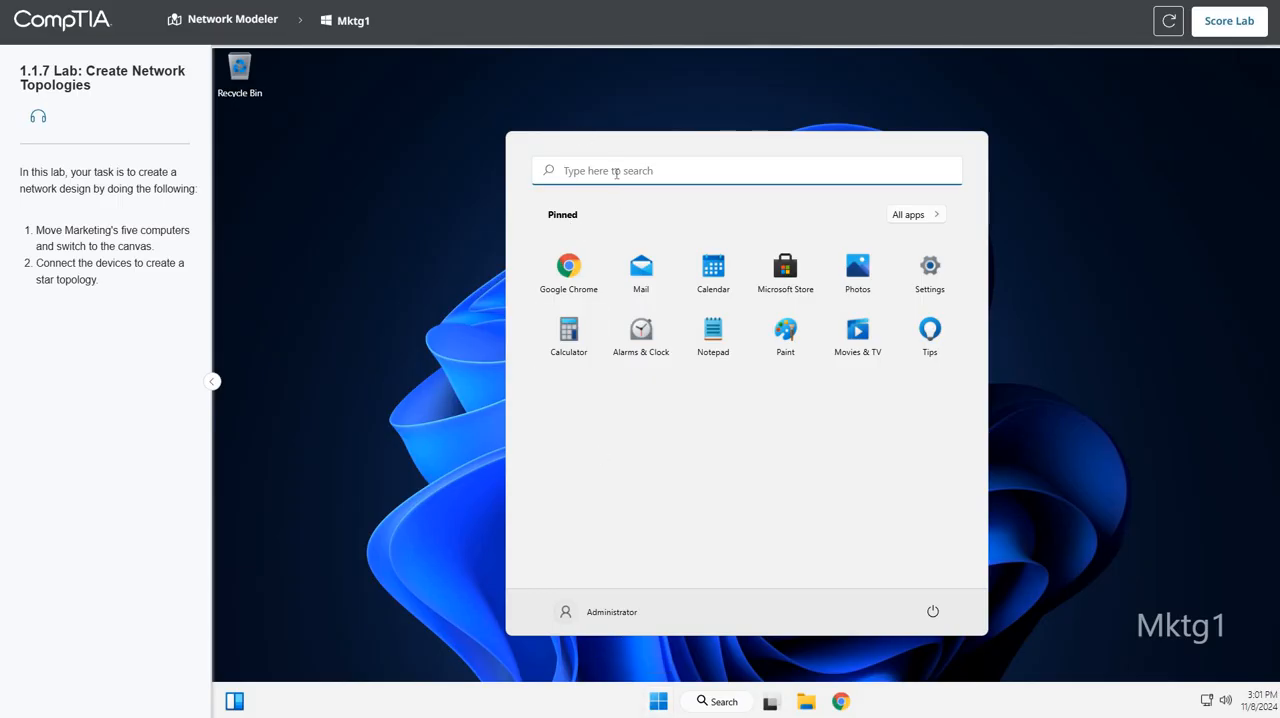
Step: Search for PowerShell on Mktg1 and run ipconfig
type("a")
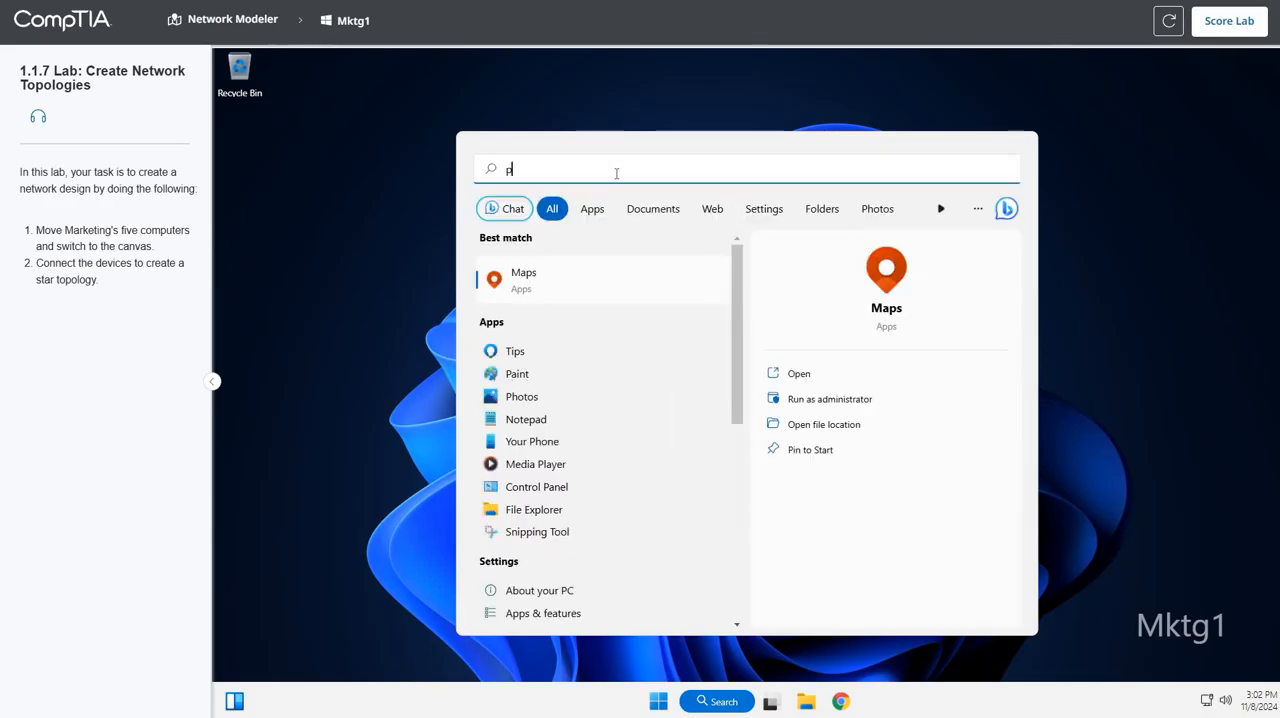
type("ow")
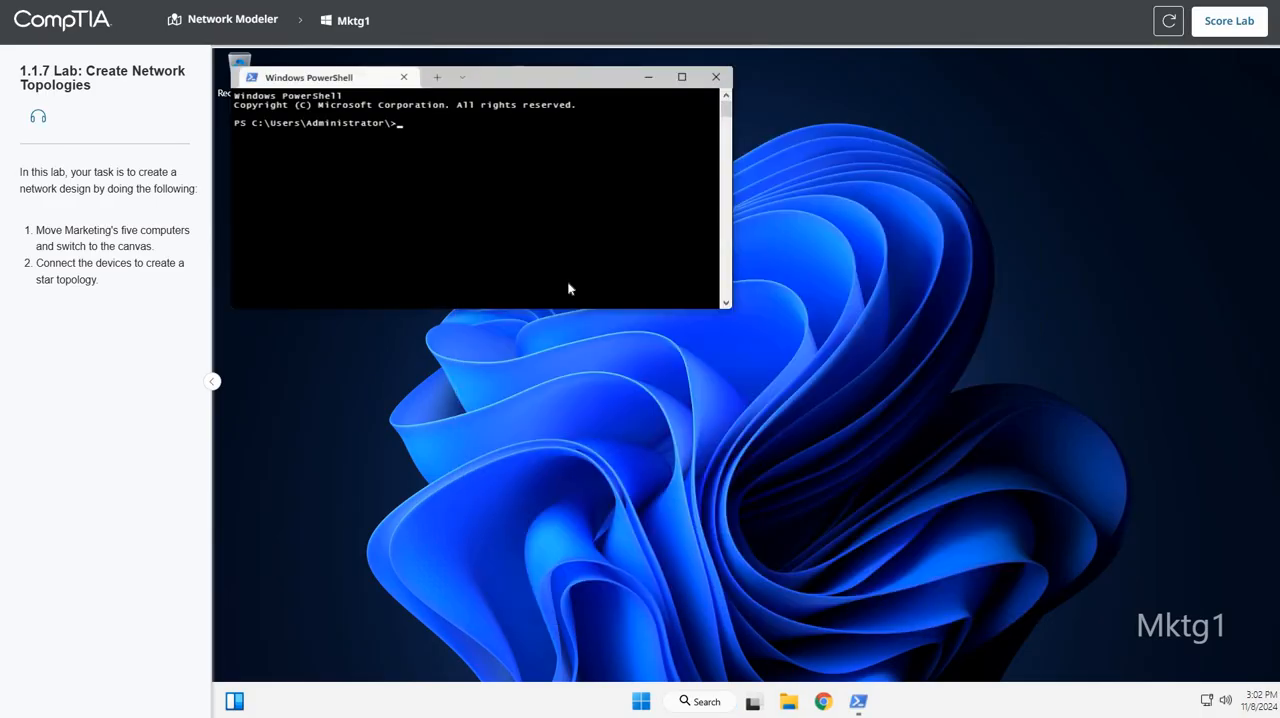
type("ipconfig")
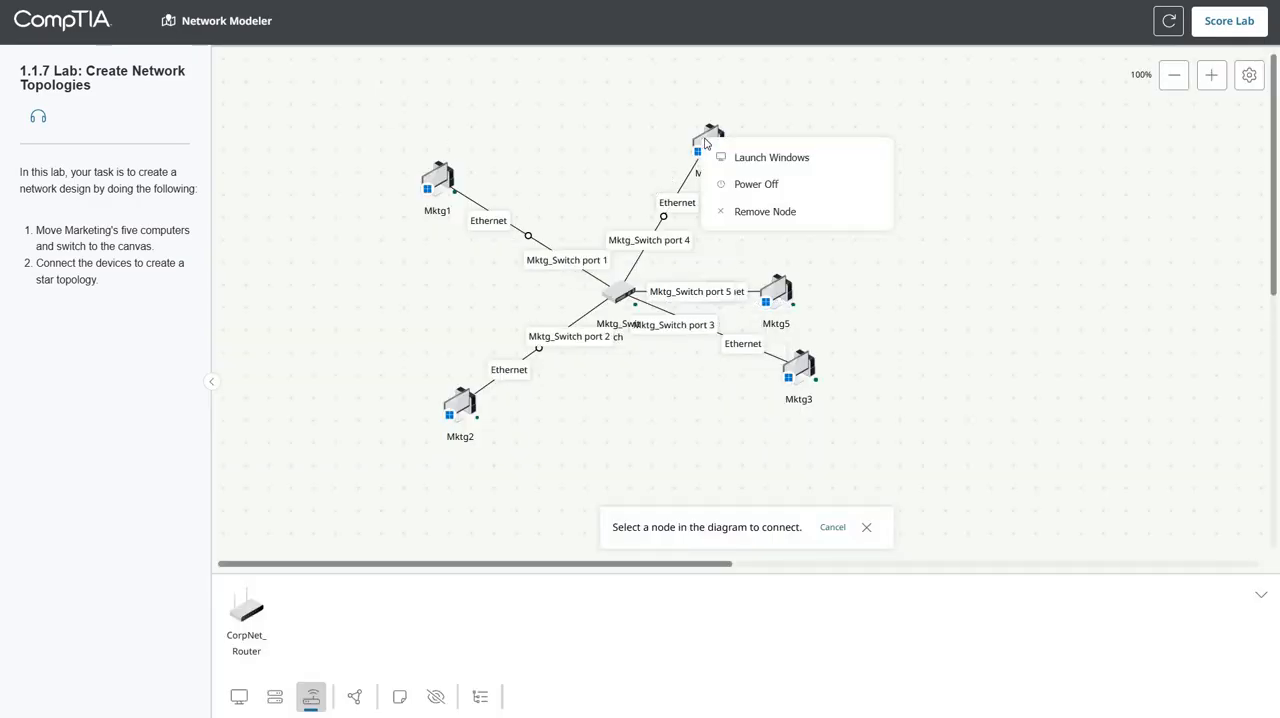
Step: Launch Windows on Mktg4 and open Windows PowerShell from a 'po' Start search
left_click(771, 157)
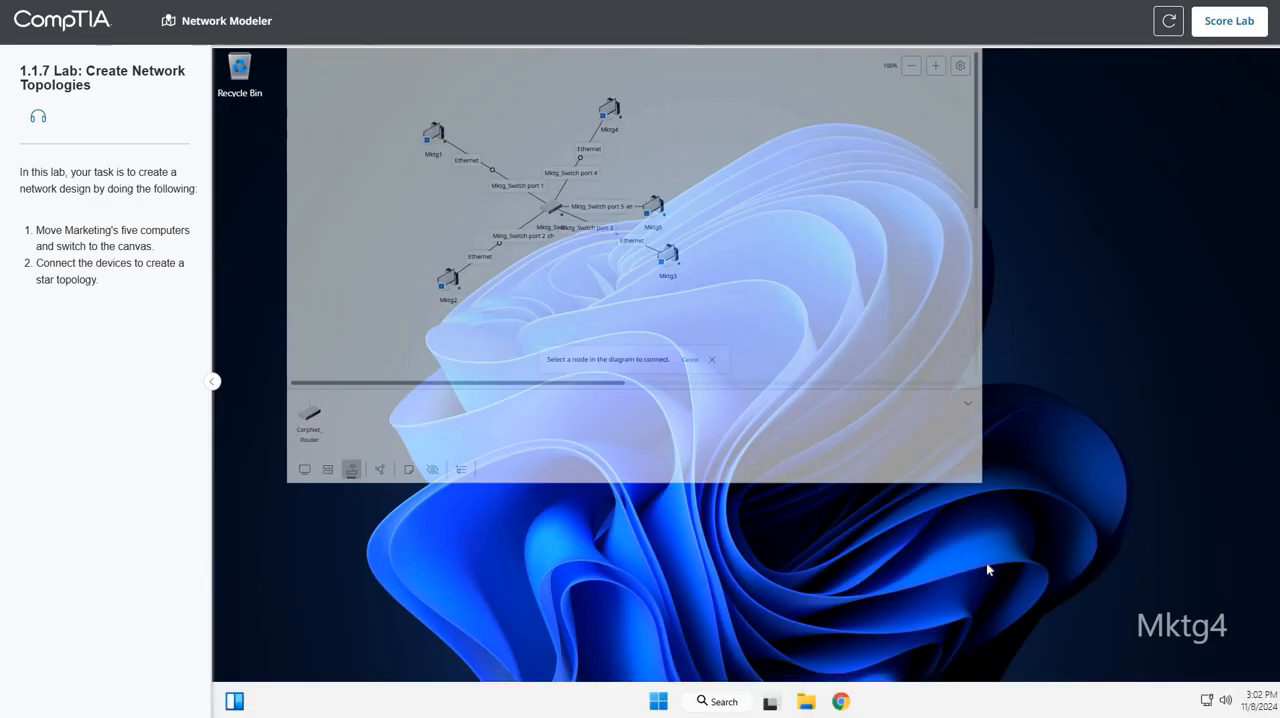
left_click(658, 700)
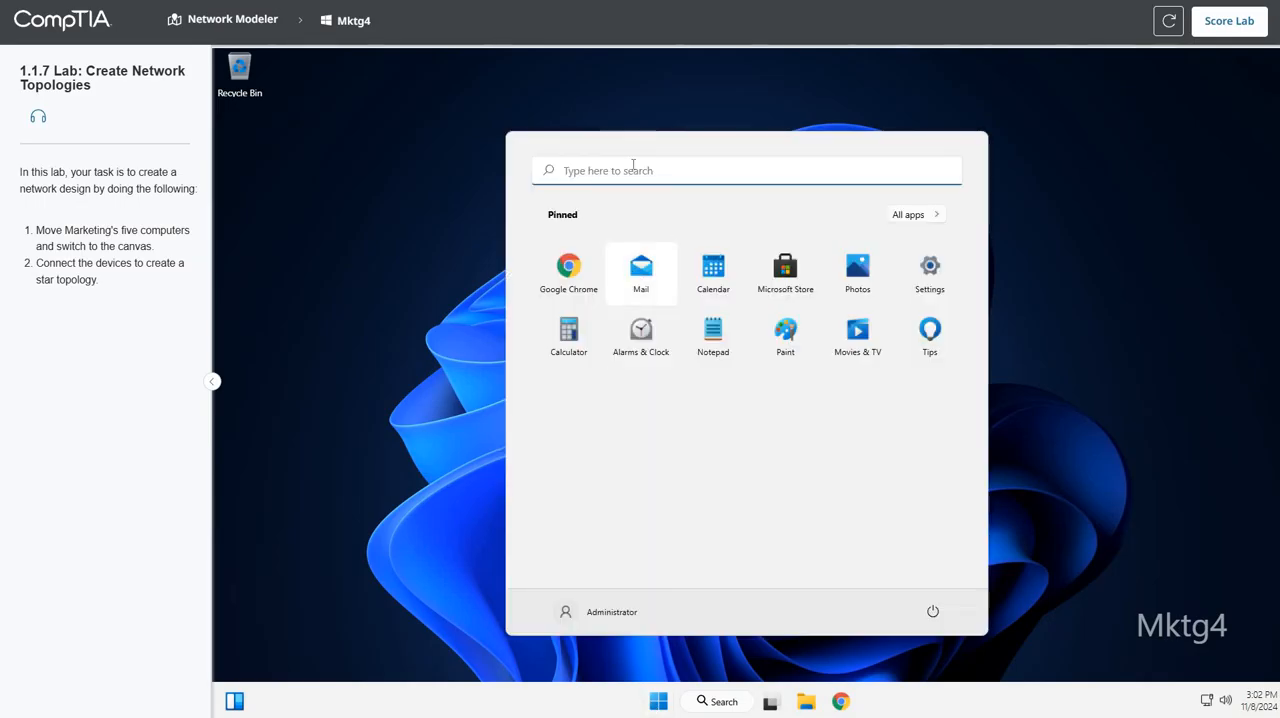
type("po")
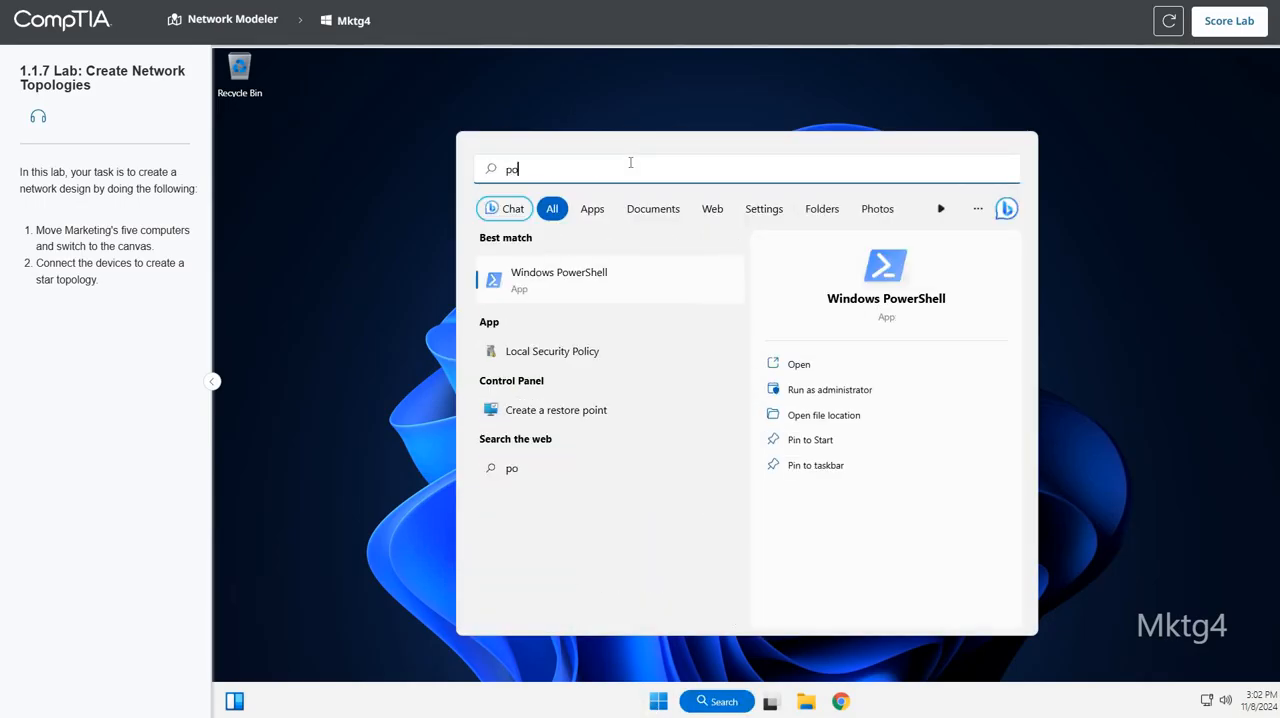
left_click(559, 279)
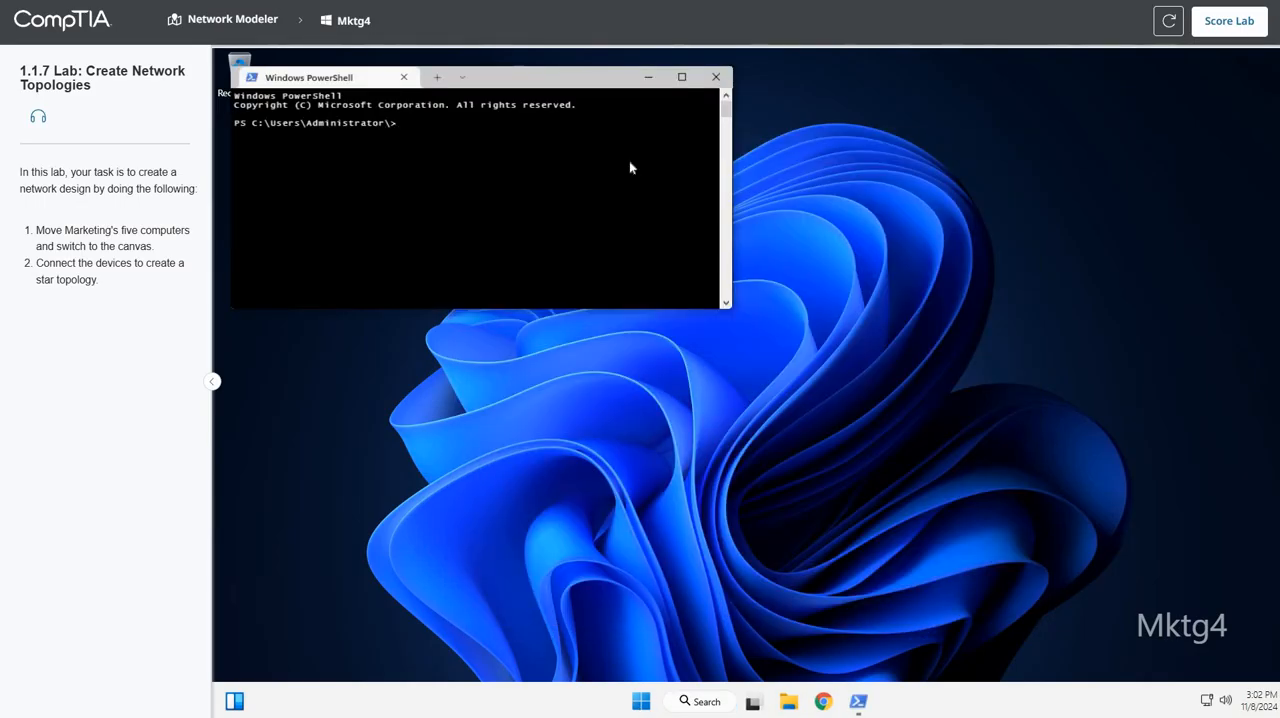
Step: Ping 169.254.201.10 from Mktg4, getting four replies with 0% packet loss
type("ping")
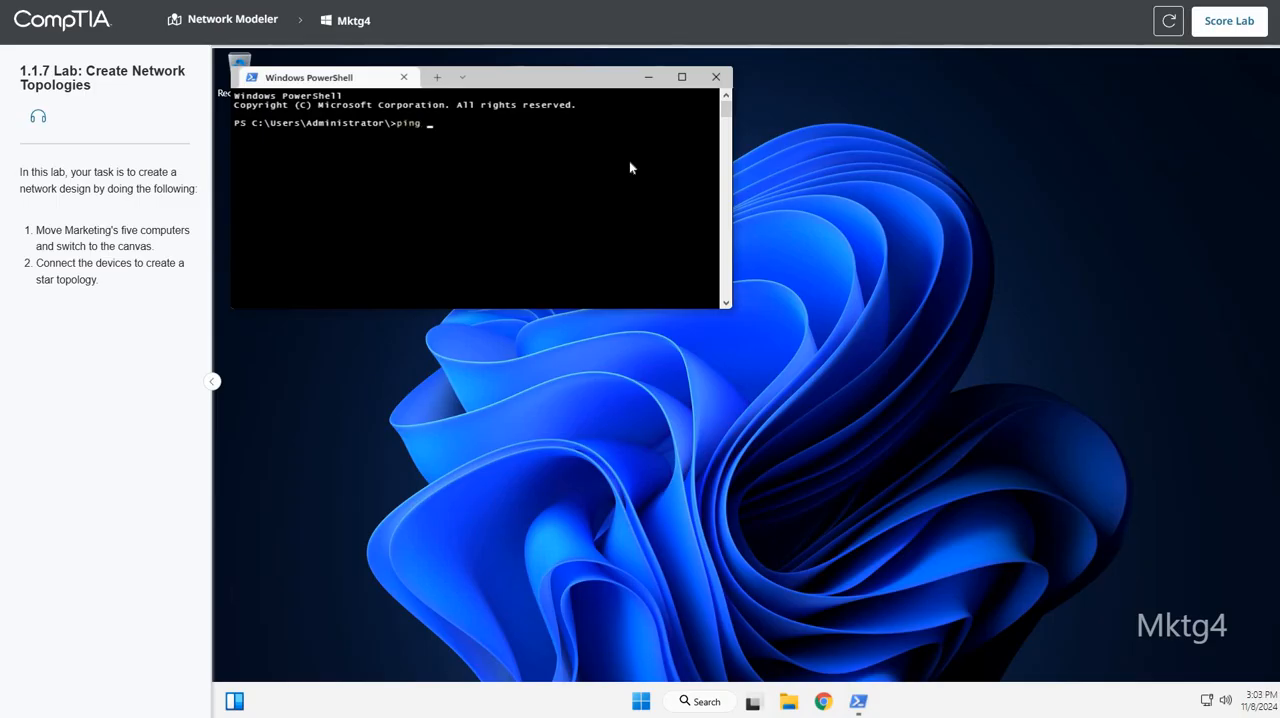
type("169.254.")
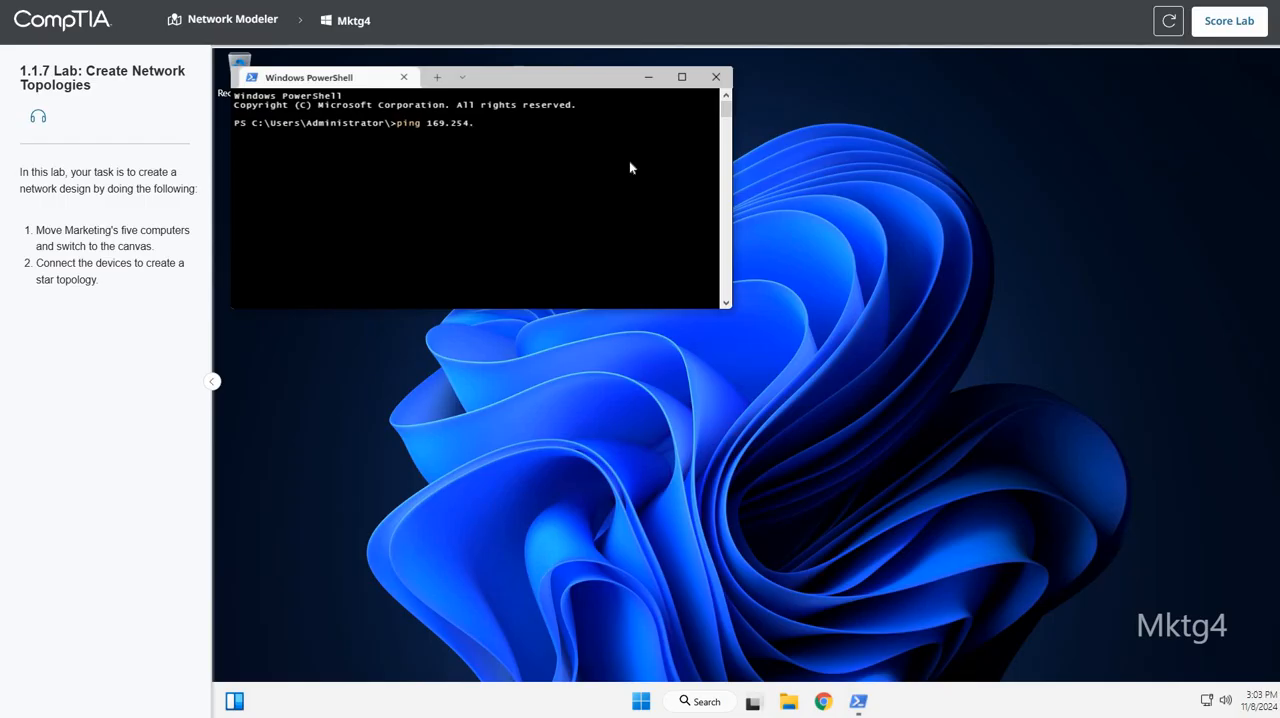
type("201.10")
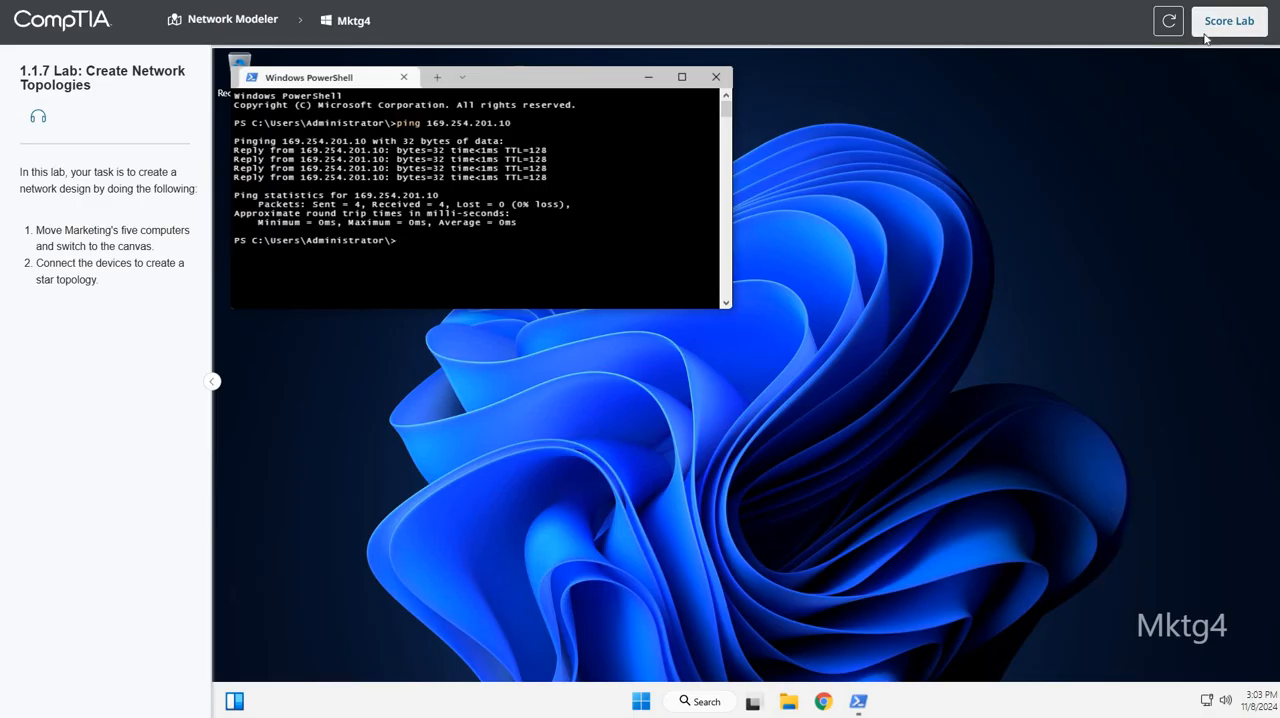
Step: Submit the lab with Score Lab and confirm Score in the dialog
left_click(1229, 20)
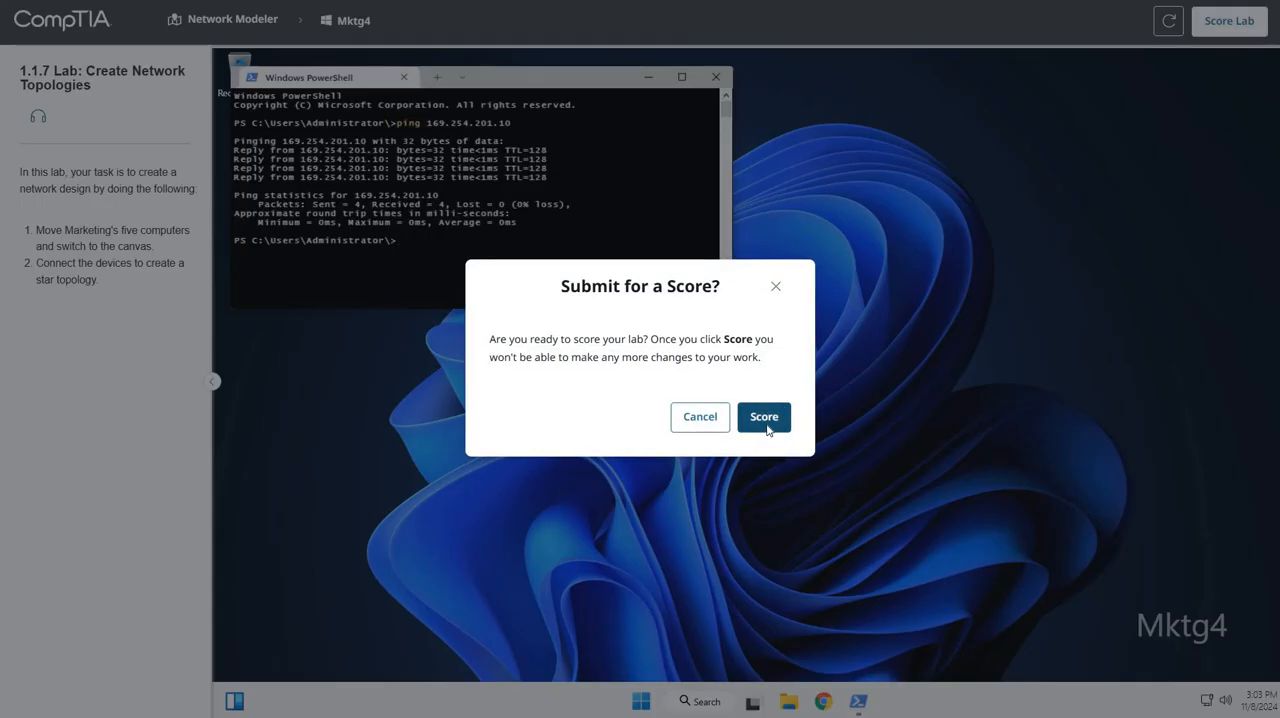
left_click(763, 416)
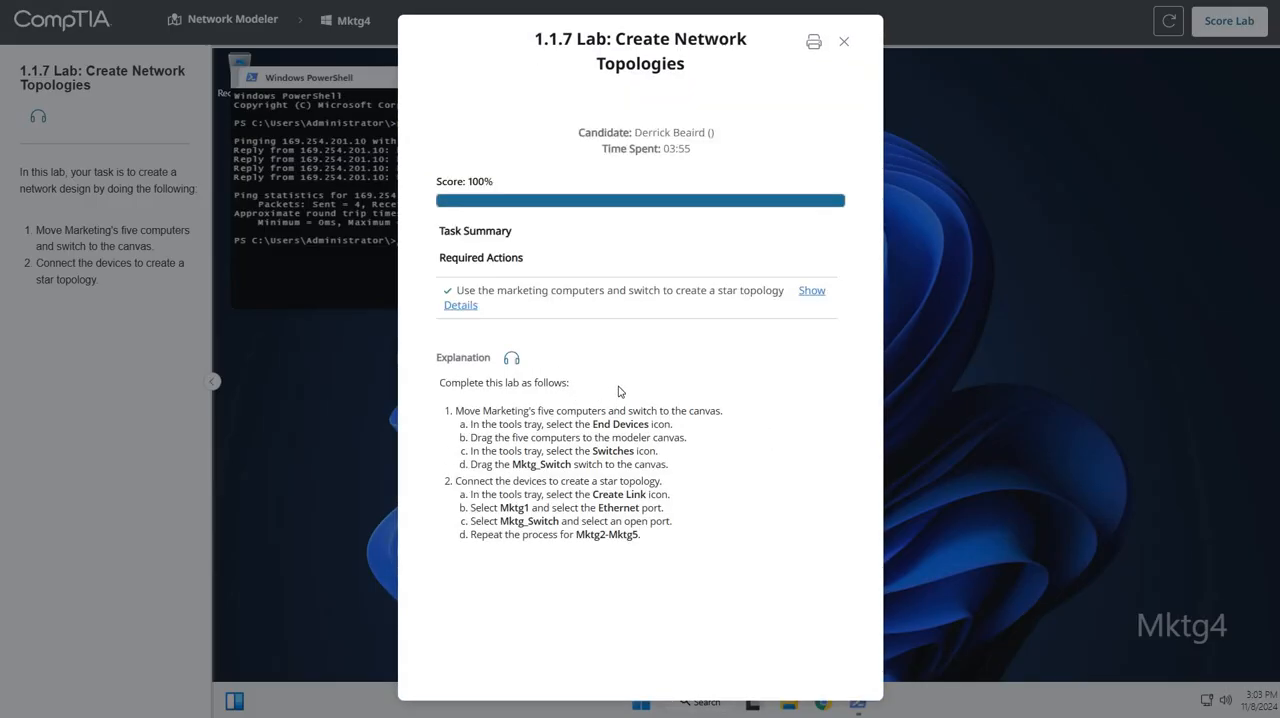